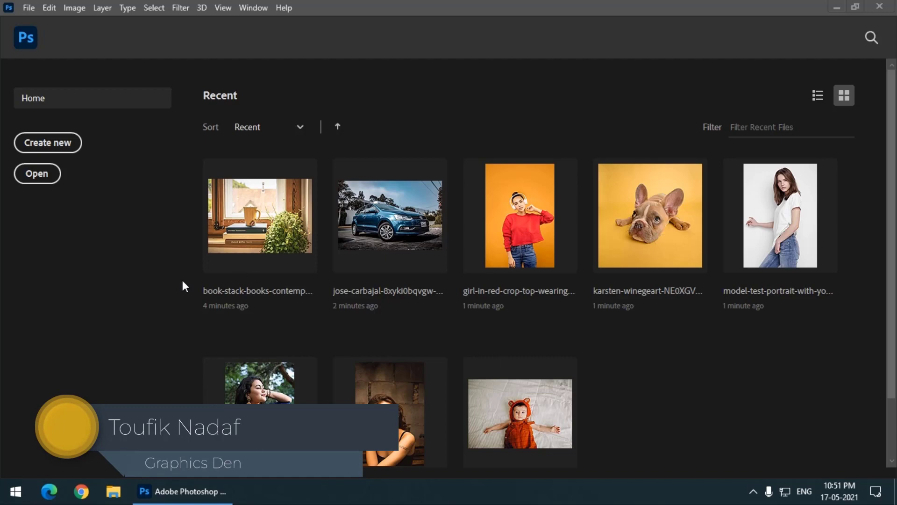
{"action": "mouse_move", "coordinate": [201, 312]}
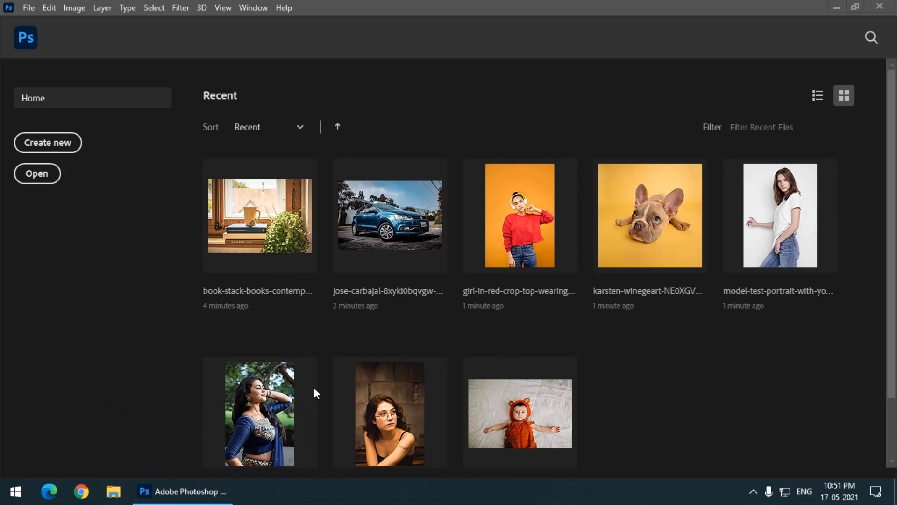
{"action": "mouse_move", "coordinate": [265, 293]}
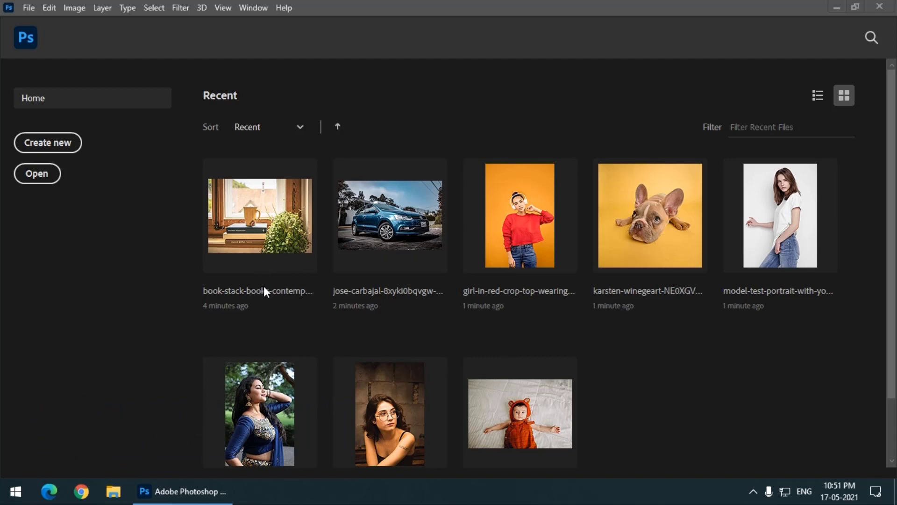
{"action": "mouse_move", "coordinate": [280, 293]}
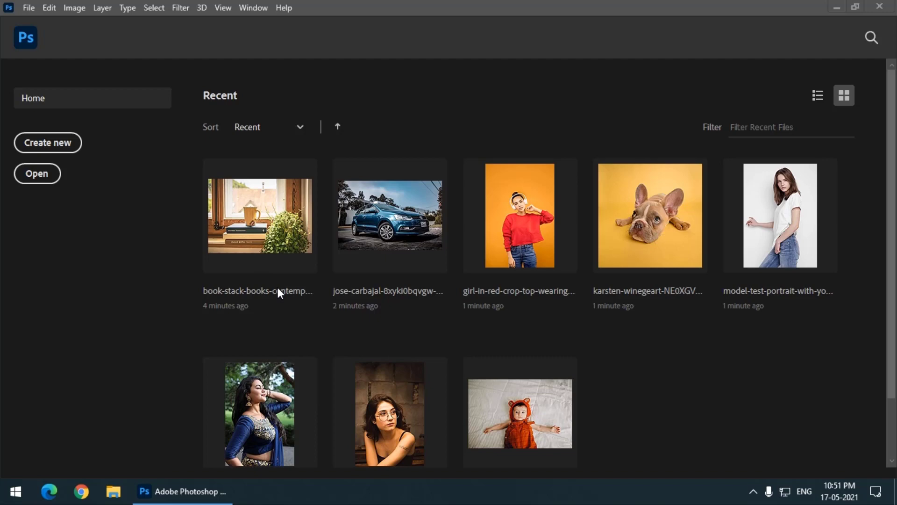
{"action": "mouse_move", "coordinate": [312, 276]}
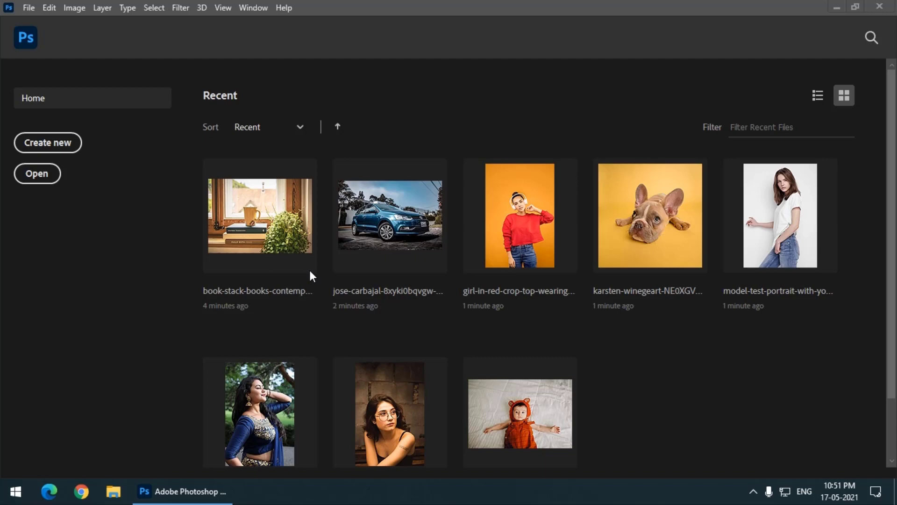
{"action": "mouse_move", "coordinate": [612, 424]}
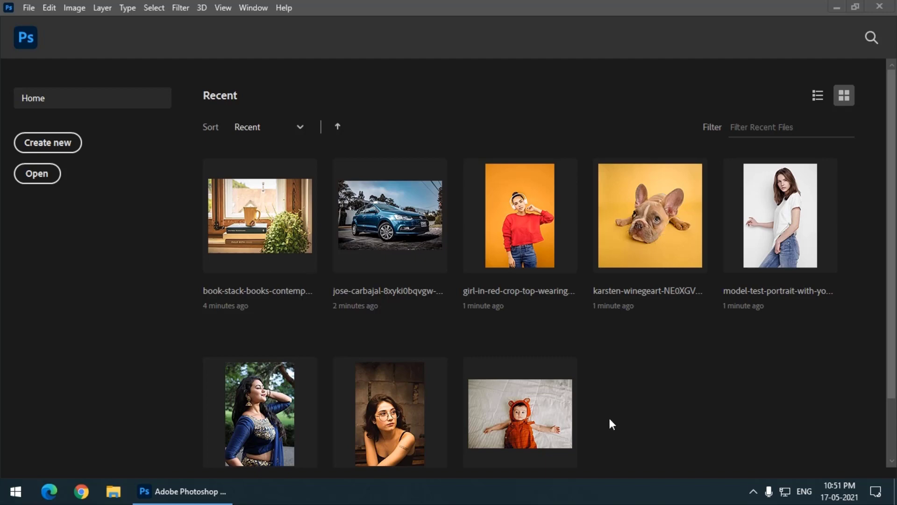
{"action": "mouse_move", "coordinate": [603, 421]}
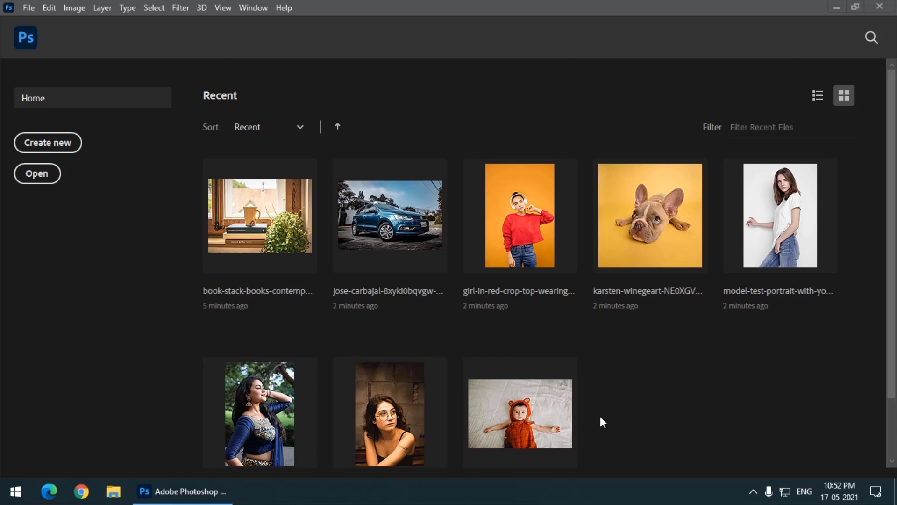
{"action": "mouse_move", "coordinate": [355, 304]}
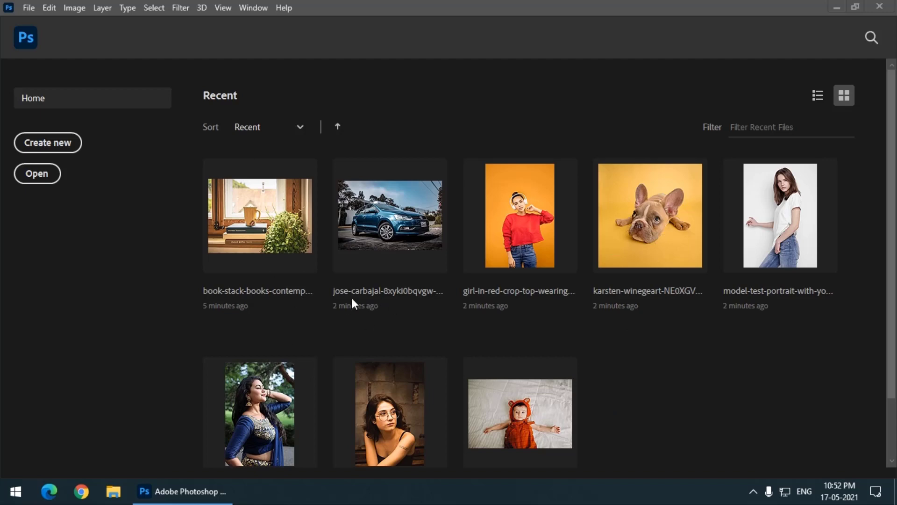
{"action": "mouse_move", "coordinate": [386, 307]}
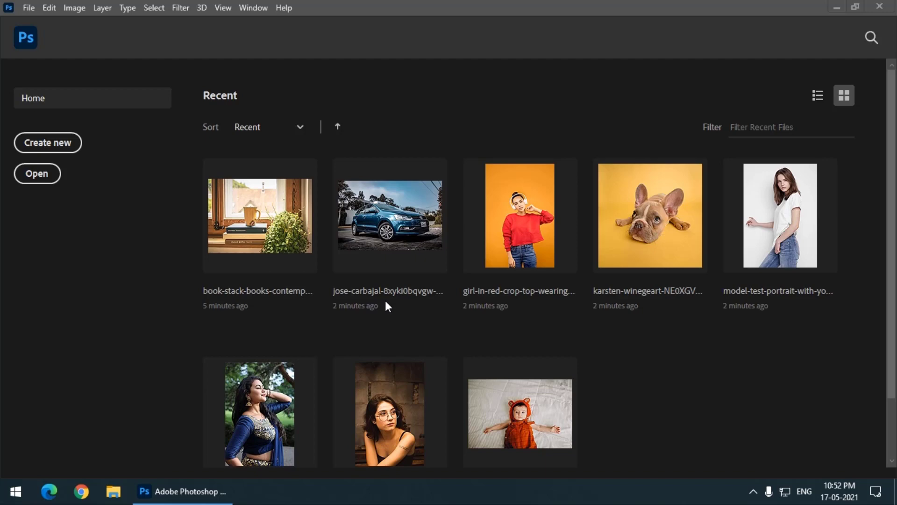
{"action": "mouse_move", "coordinate": [817, 95]}
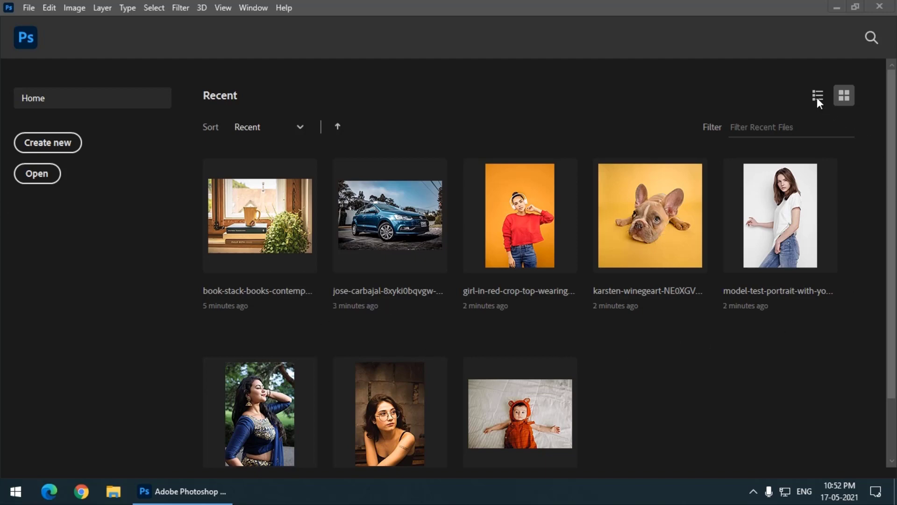
Step: Toggle recent files between list and thumbnail view, then clear the recent file list
{"action": "left_click", "coordinate": [817, 95]}
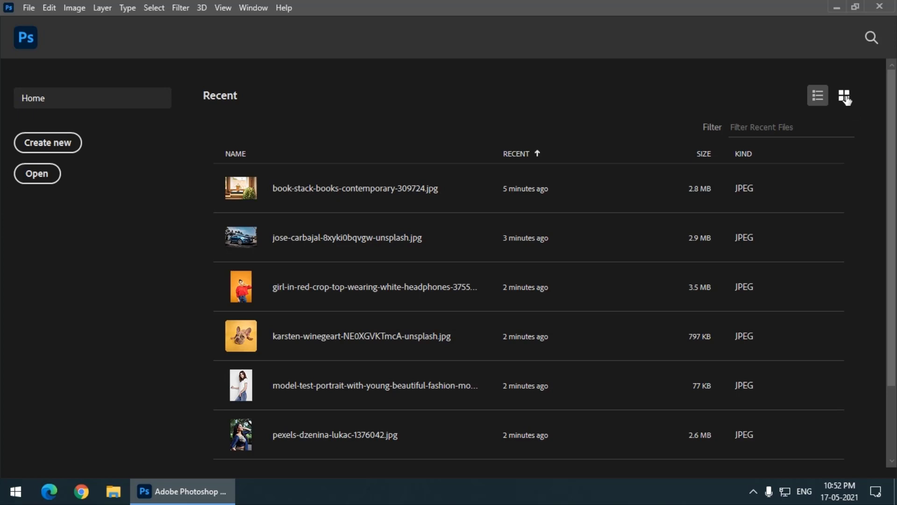
{"action": "left_click", "coordinate": [844, 96]}
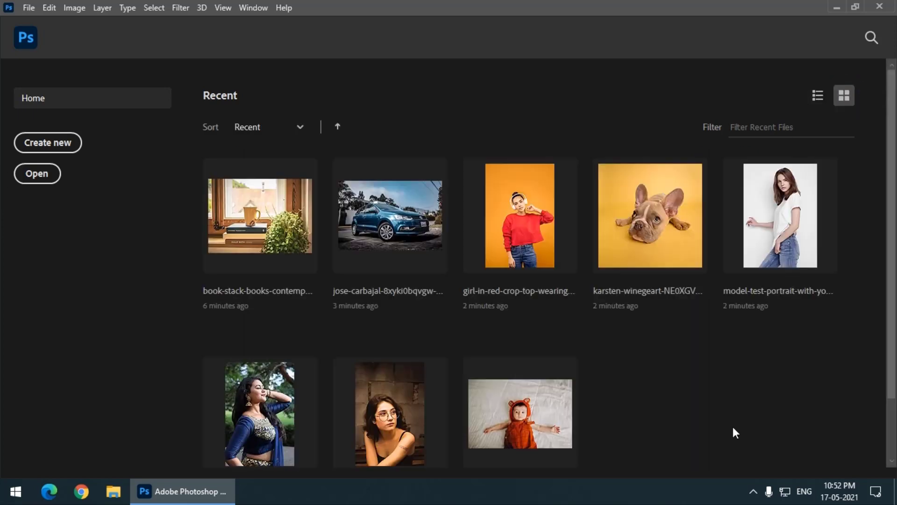
{"action": "mouse_move", "coordinate": [572, 281]}
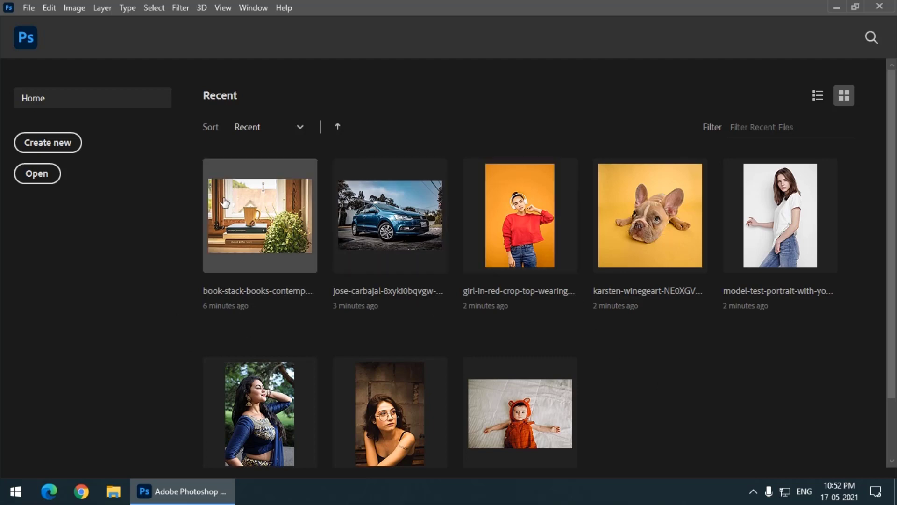
{"action": "mouse_move", "coordinate": [609, 256]}
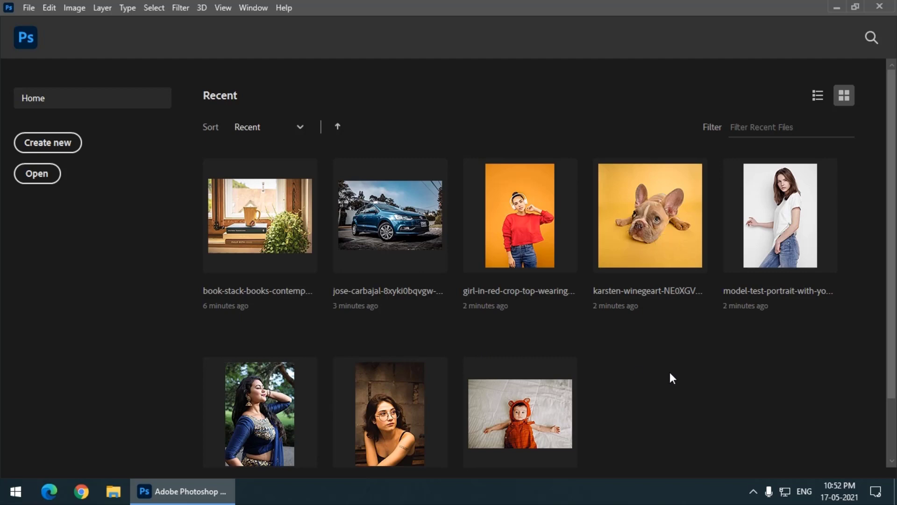
{"action": "mouse_move", "coordinate": [650, 370]}
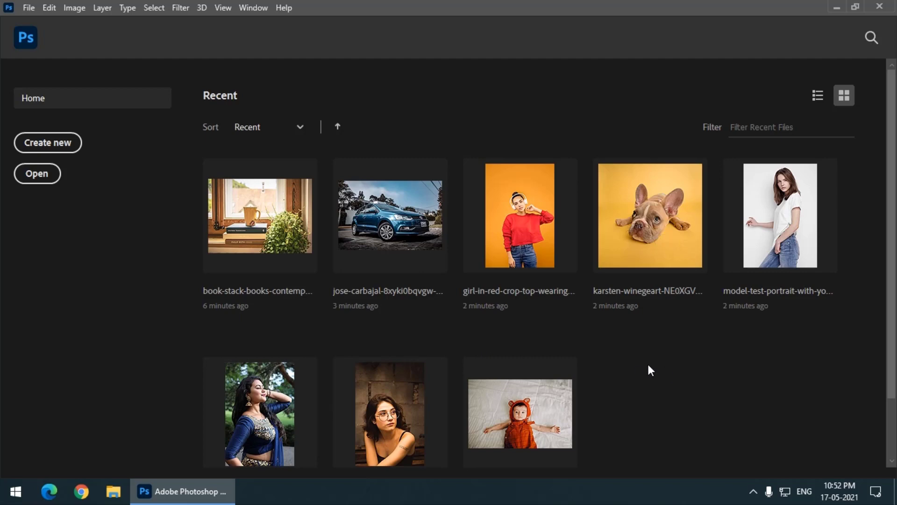
{"action": "left_click", "coordinate": [30, 7]}
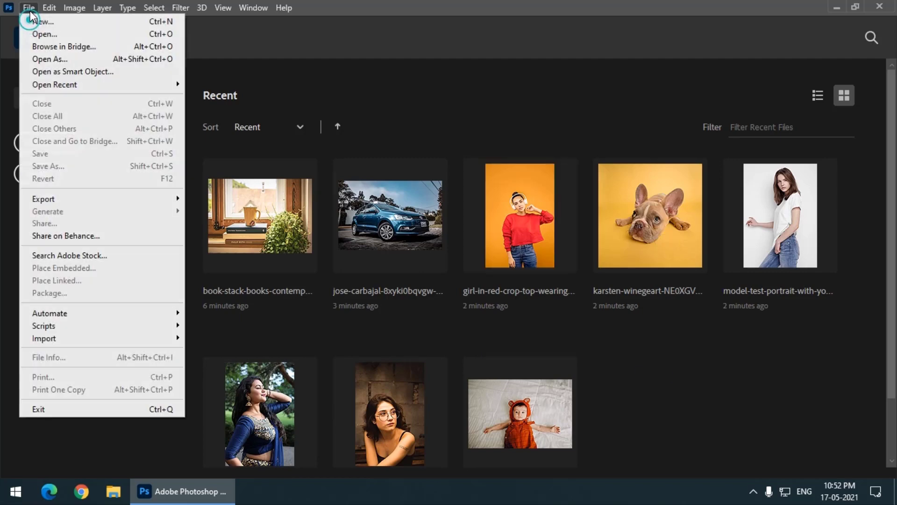
{"action": "mouse_move", "coordinate": [69, 92]}
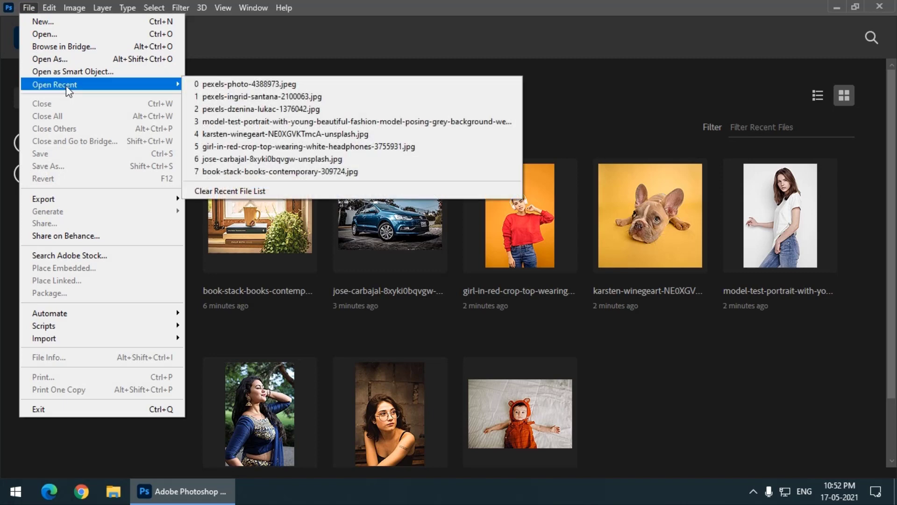
{"action": "mouse_move", "coordinate": [232, 199]}
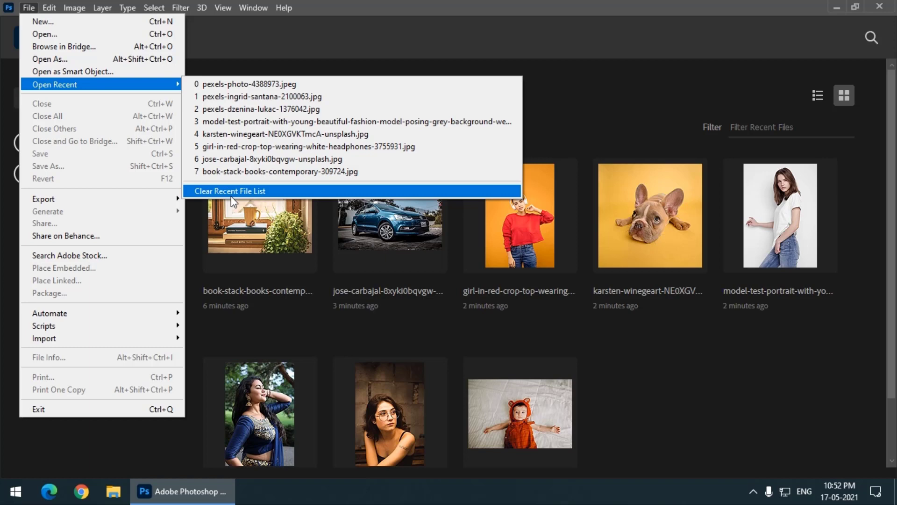
{"action": "left_click", "coordinate": [229, 190]}
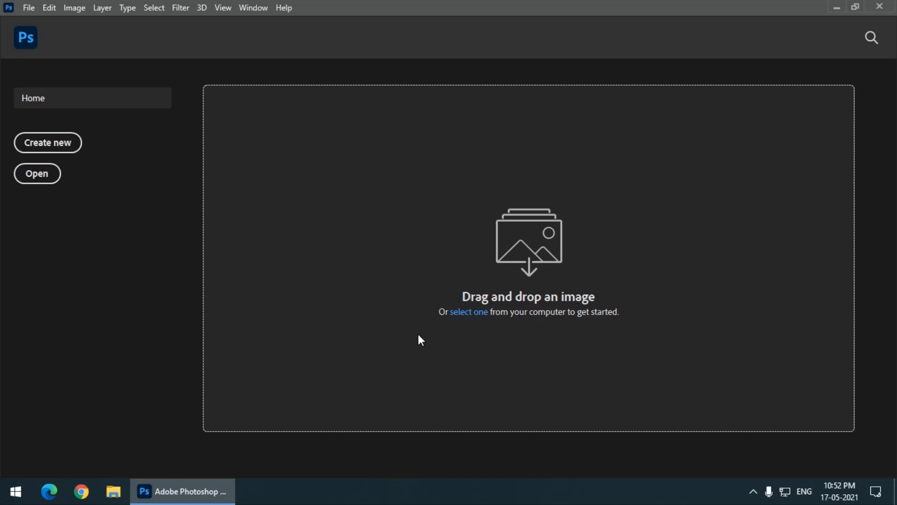
{"action": "mouse_move", "coordinate": [37, 173]}
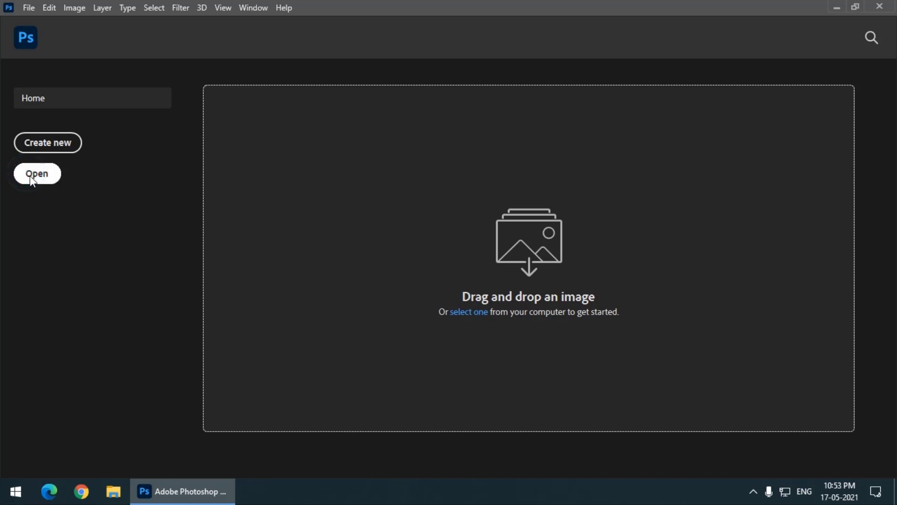
Step: Open the woman's portrait and the toddler photo from disk
{"action": "left_click", "coordinate": [37, 173]}
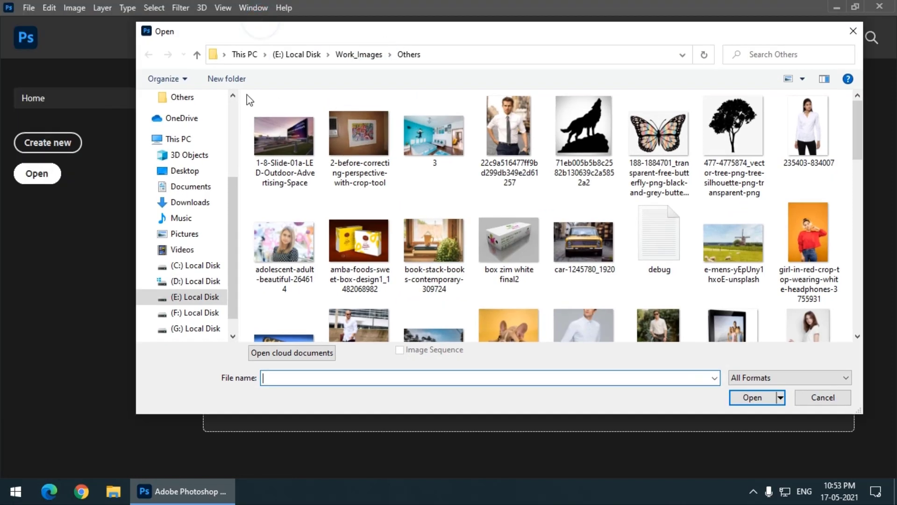
{"action": "scroll", "scroll_direction": "down", "scroll_amount": 3}
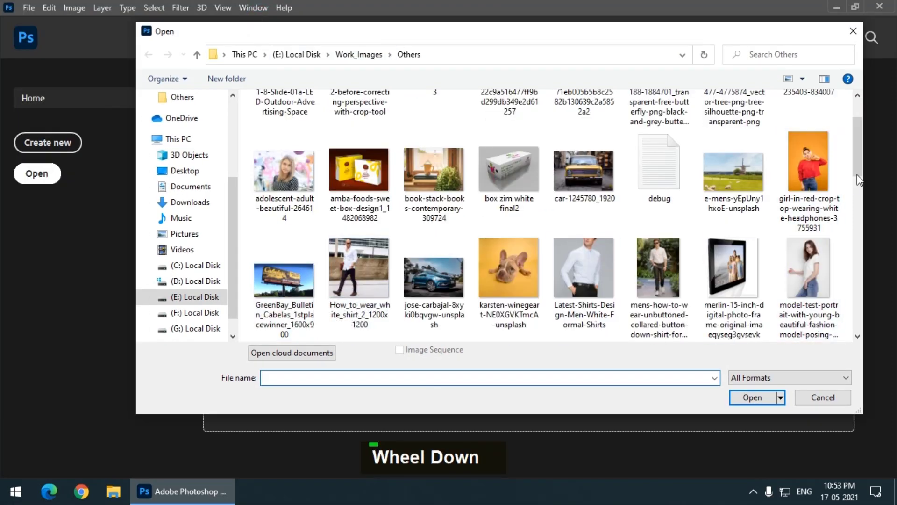
{"action": "scroll", "scroll_direction": "down", "scroll_amount": 3}
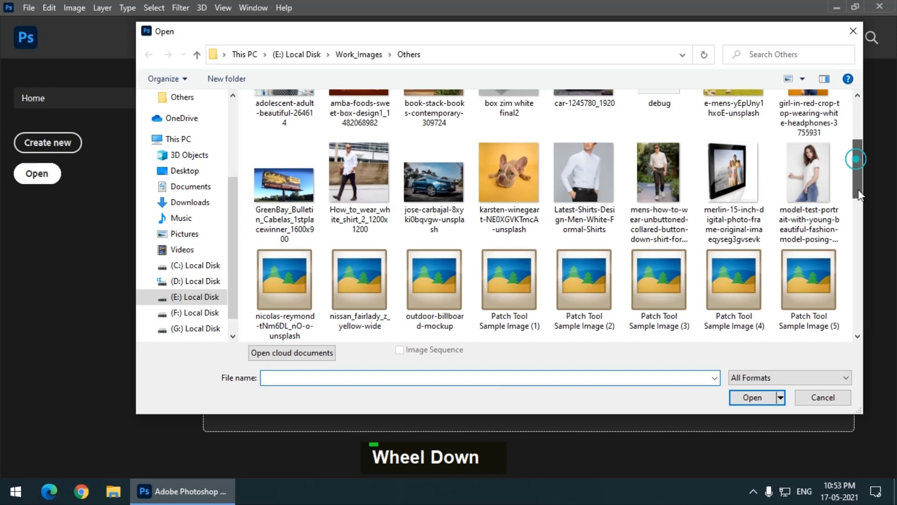
{"action": "scroll", "scroll_direction": "down", "scroll_amount": 3}
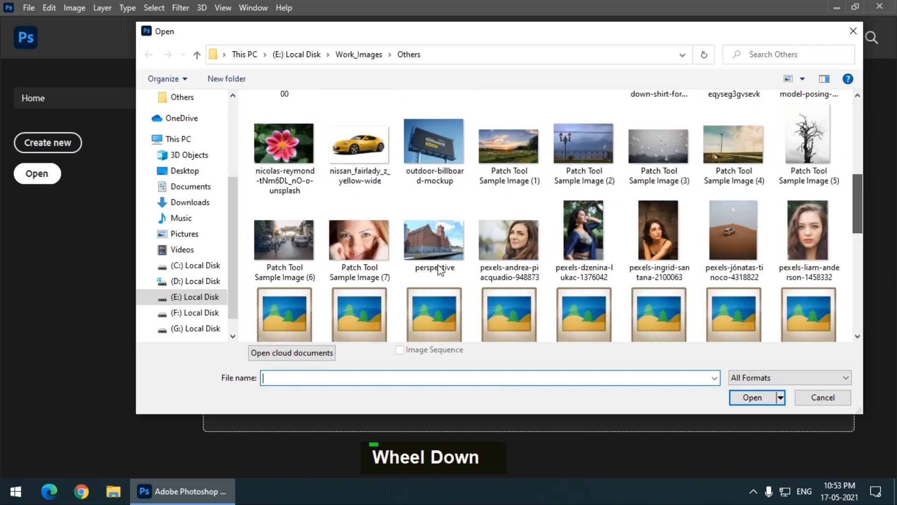
{"action": "left_click", "coordinate": [509, 200]}
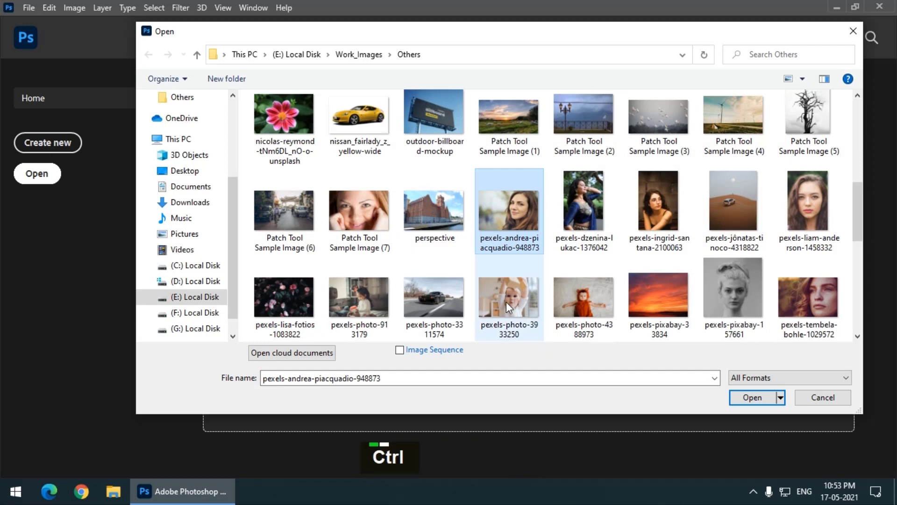
{"action": "left_click", "coordinate": [753, 397]}
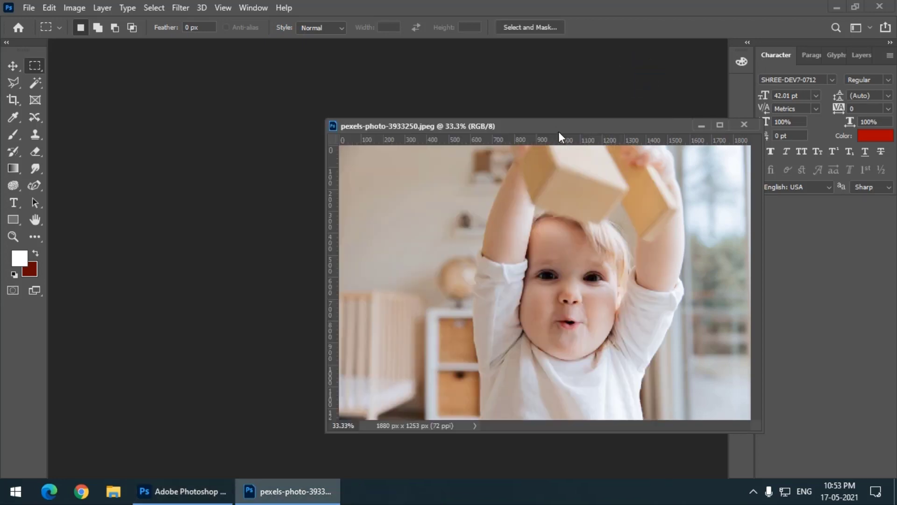
Step: Close the toddler photo document to return to the Home screen
{"action": "left_click", "coordinate": [744, 125]}
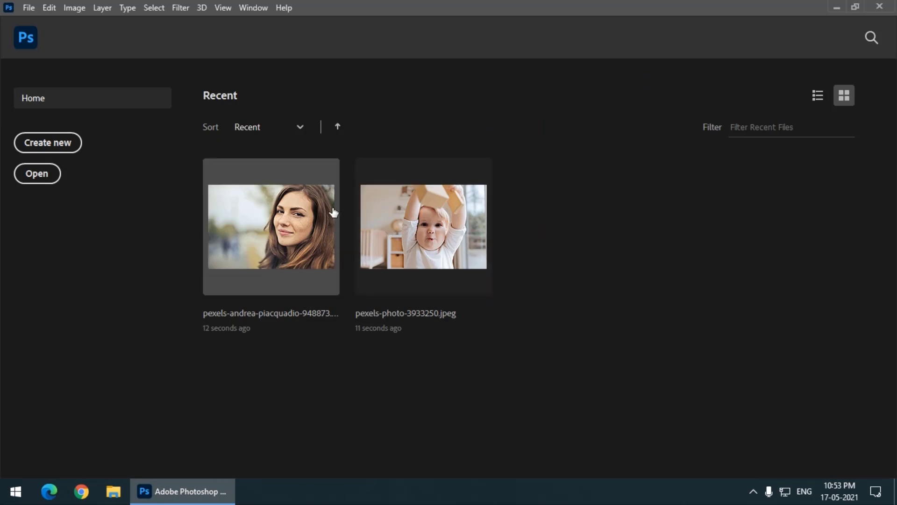
{"action": "mouse_move", "coordinate": [261, 194]}
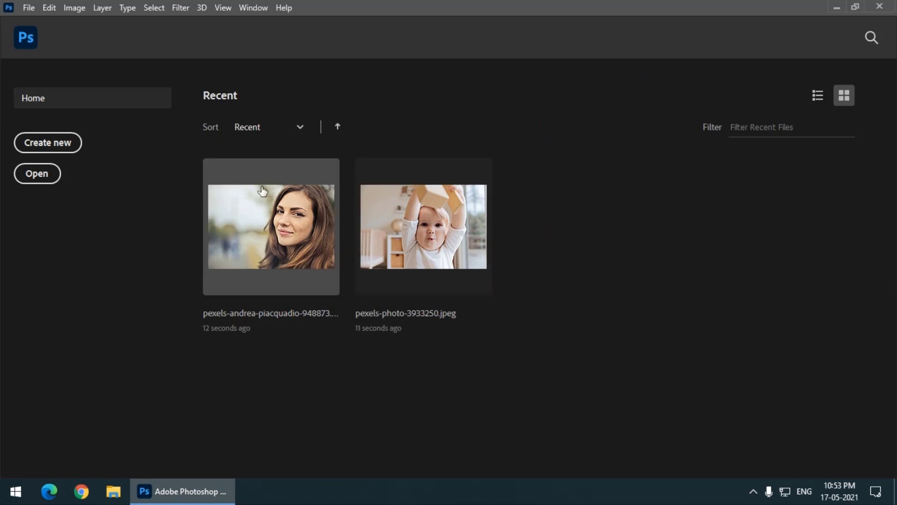
{"action": "mouse_move", "coordinate": [514, 250]}
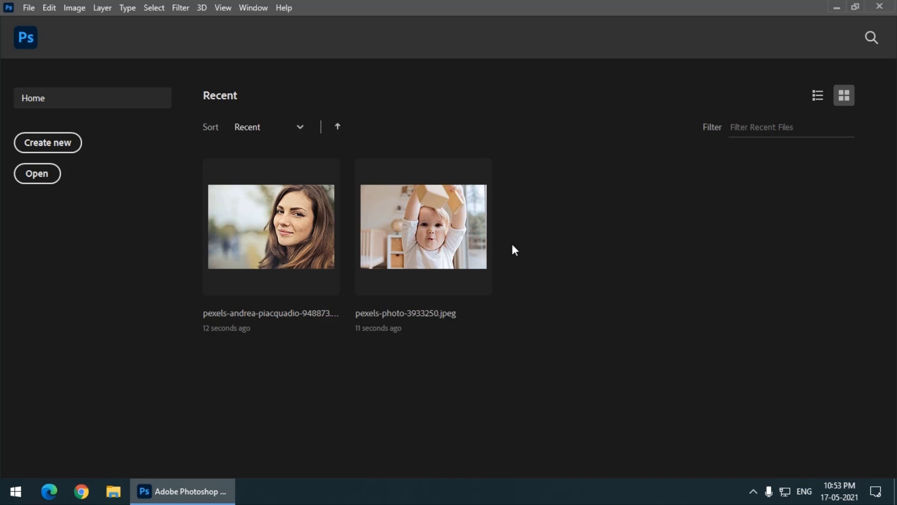
{"action": "mouse_move", "coordinate": [893, 236]}
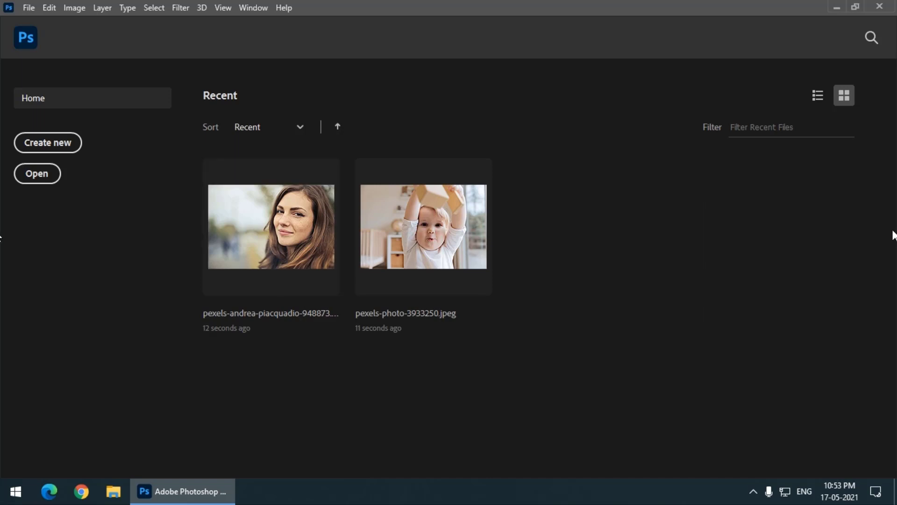
{"action": "mouse_move", "coordinate": [443, 362]}
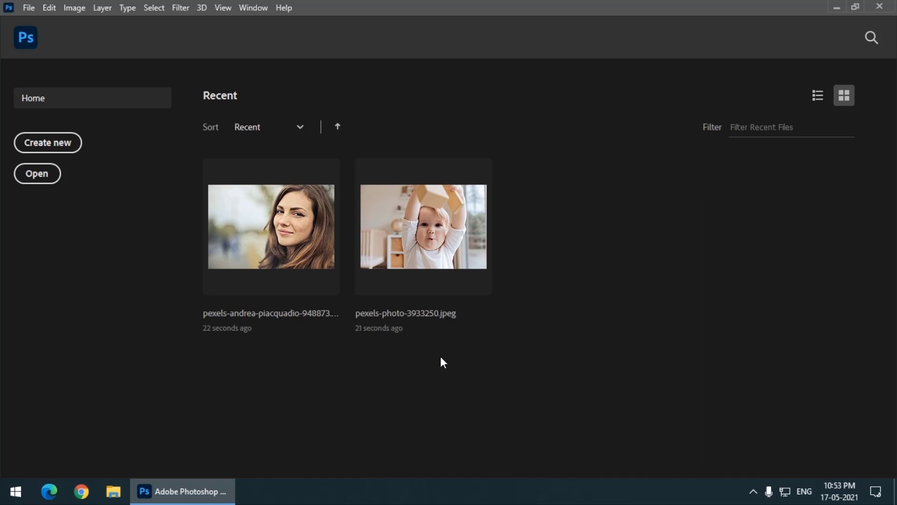
{"action": "mouse_move", "coordinate": [59, 17]}
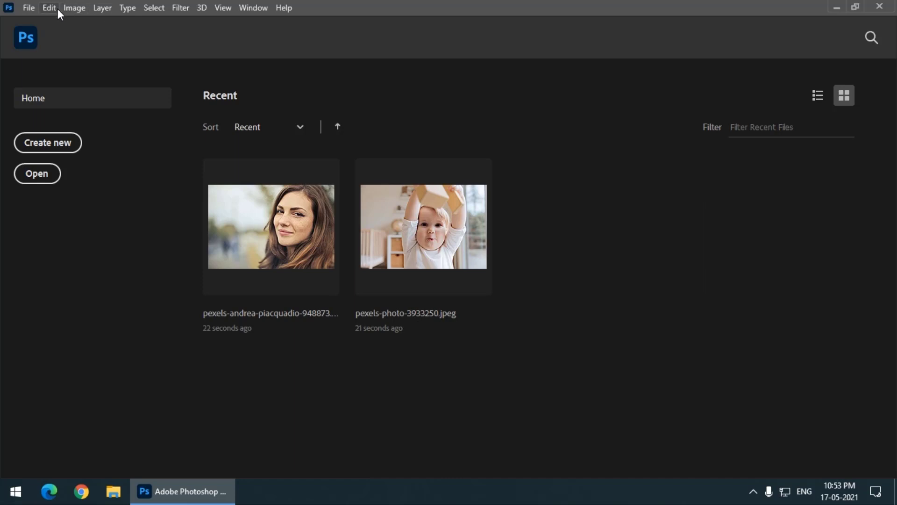
Step: In Edit > Preferences File Handling, enter 0 as the recent file count
{"action": "left_click", "coordinate": [48, 8]}
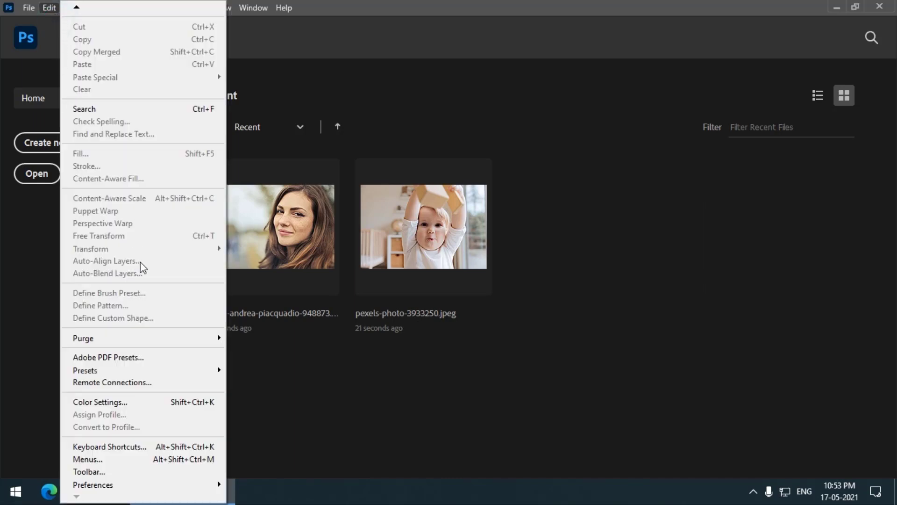
{"action": "mouse_move", "coordinate": [93, 485]}
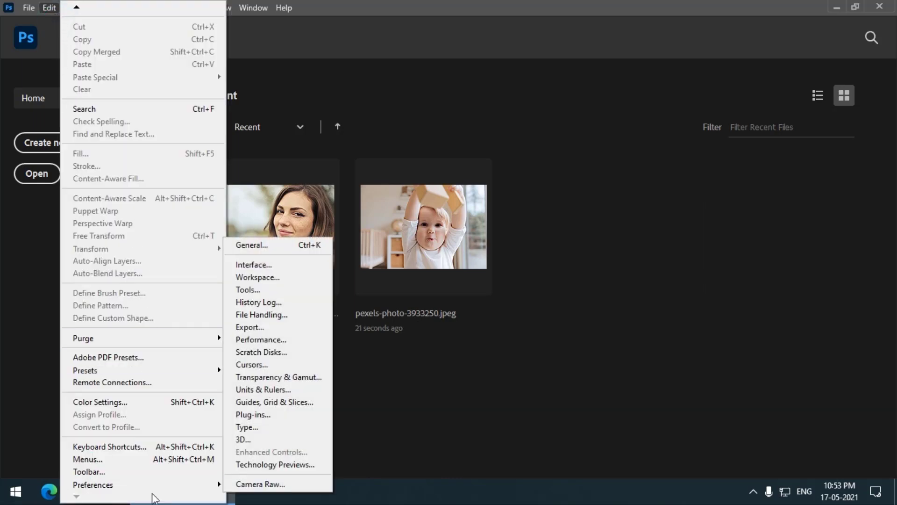
{"action": "mouse_move", "coordinate": [298, 384]}
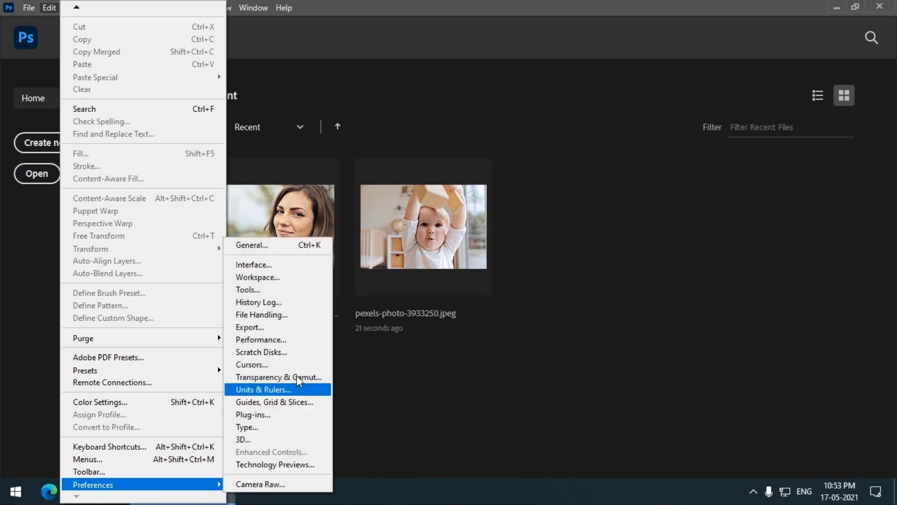
{"action": "mouse_move", "coordinate": [264, 250]}
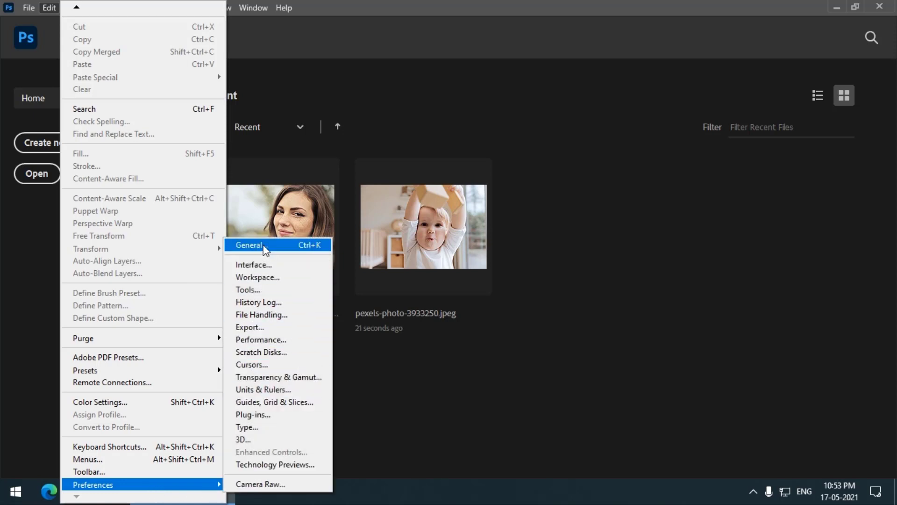
{"action": "mouse_move", "coordinate": [263, 320]}
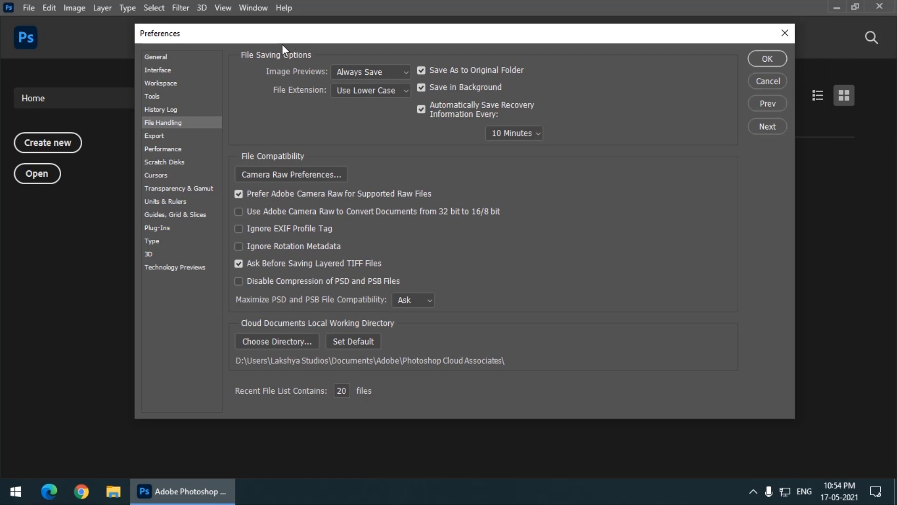
{"action": "mouse_move", "coordinate": [405, 117]}
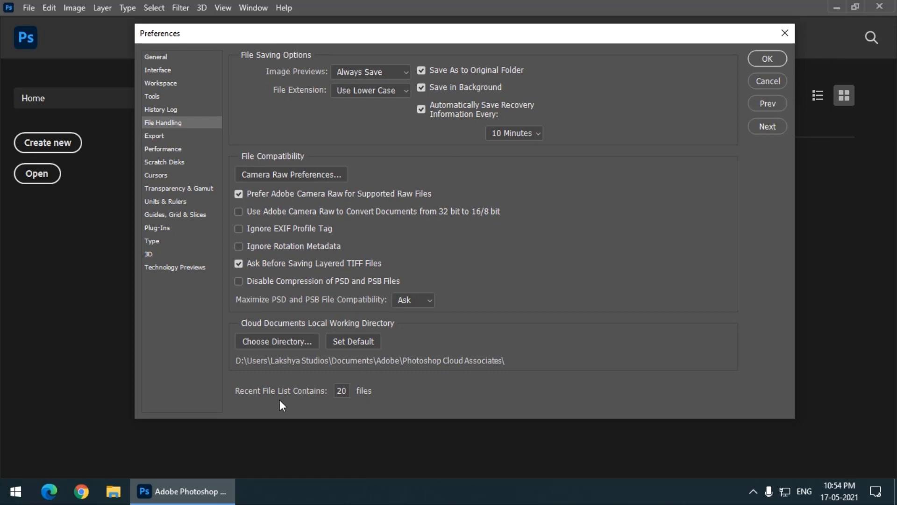
{"action": "mouse_move", "coordinate": [465, 396]}
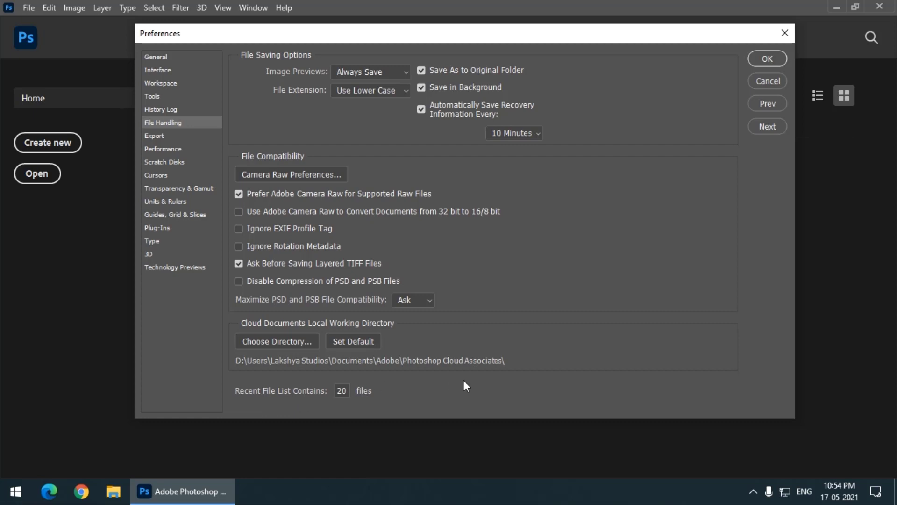
{"action": "left_click_drag", "start_coordinate": [464, 33], "coordinate": [363, 33]}
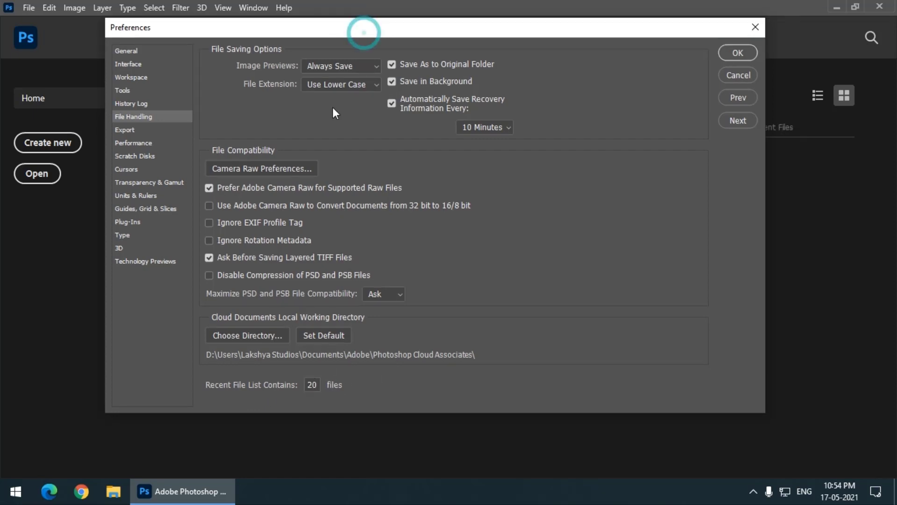
{"action": "left_click", "coordinate": [312, 385]}
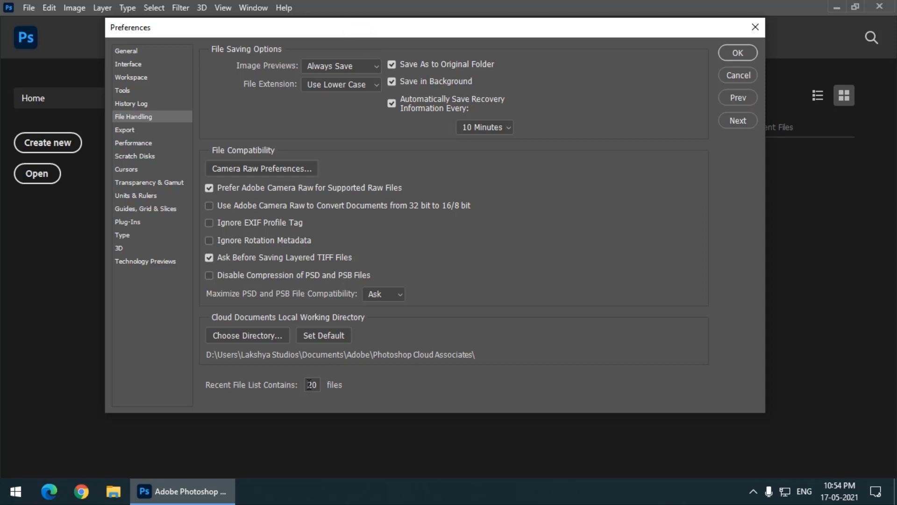
{"action": "mouse_move", "coordinate": [312, 384]}
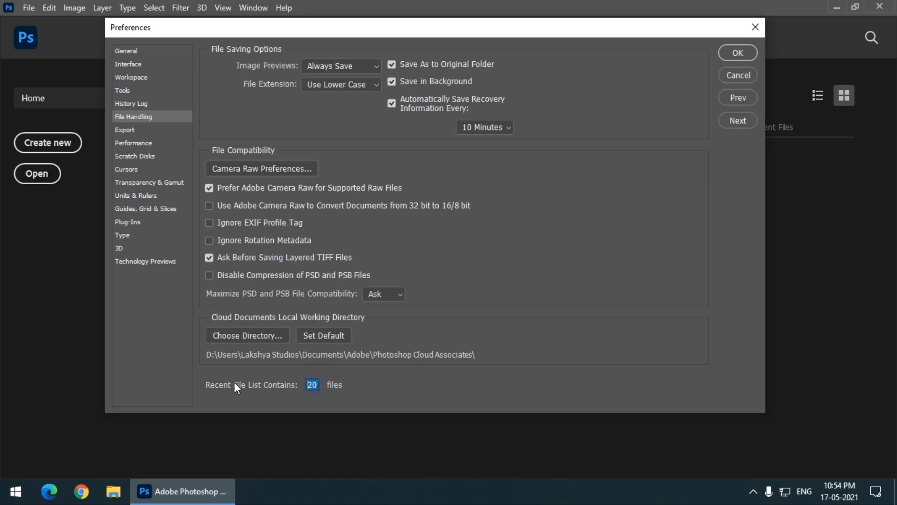
{"action": "type", "text": "0"}
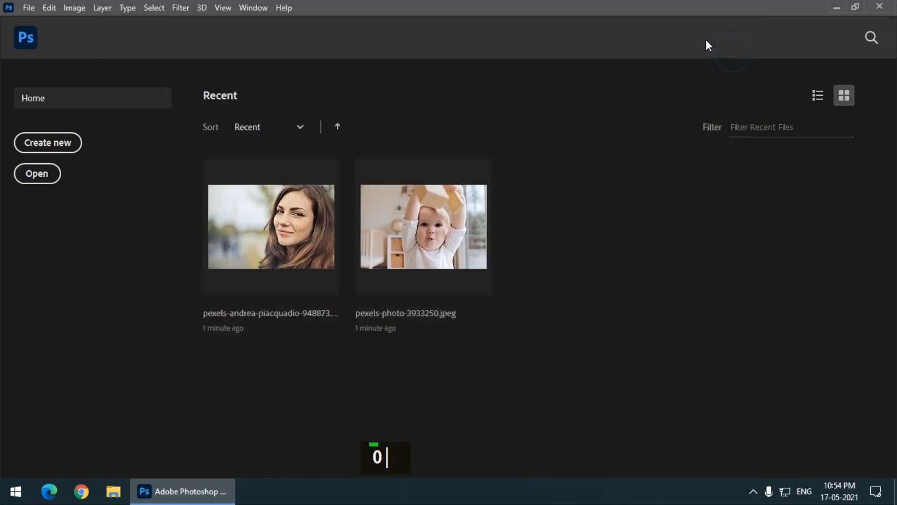
{"action": "mouse_move", "coordinate": [680, 158]}
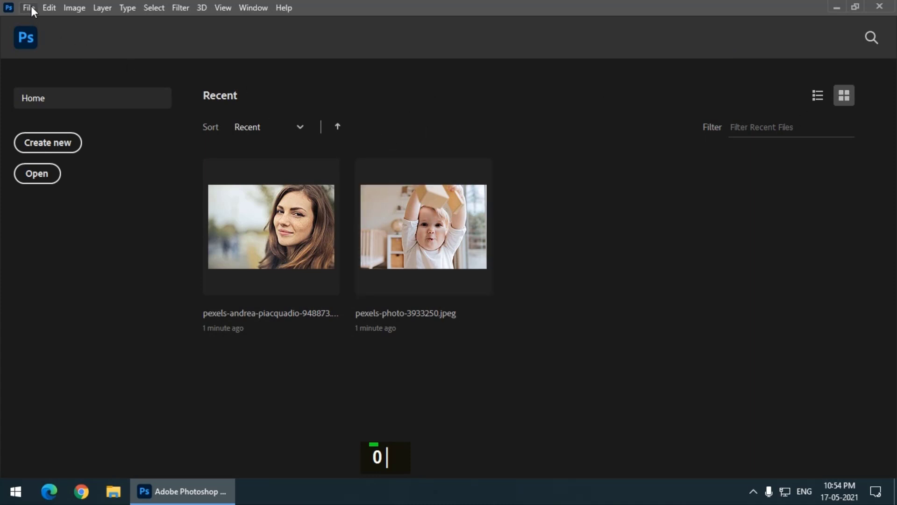
Step: Clear recent files, open the branches and dog photos, then close the branches photo
{"action": "left_click", "coordinate": [29, 8]}
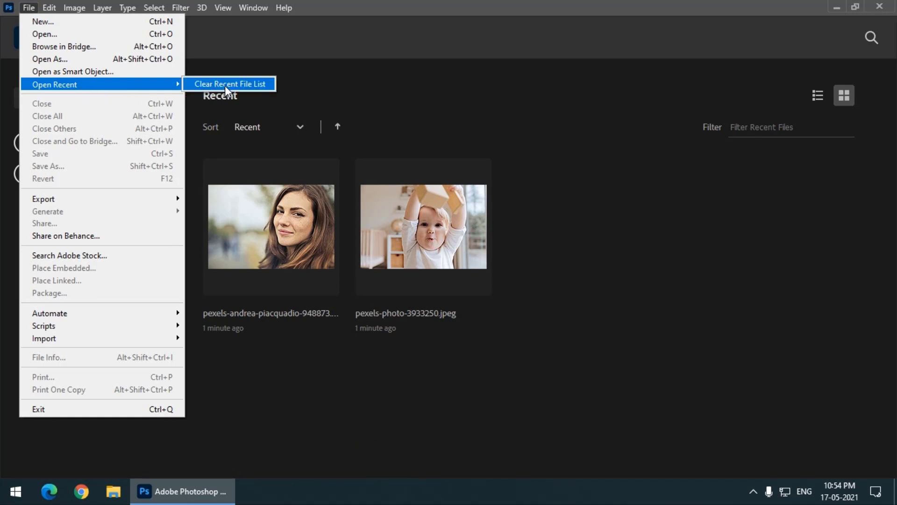
{"action": "left_click", "coordinate": [230, 84]}
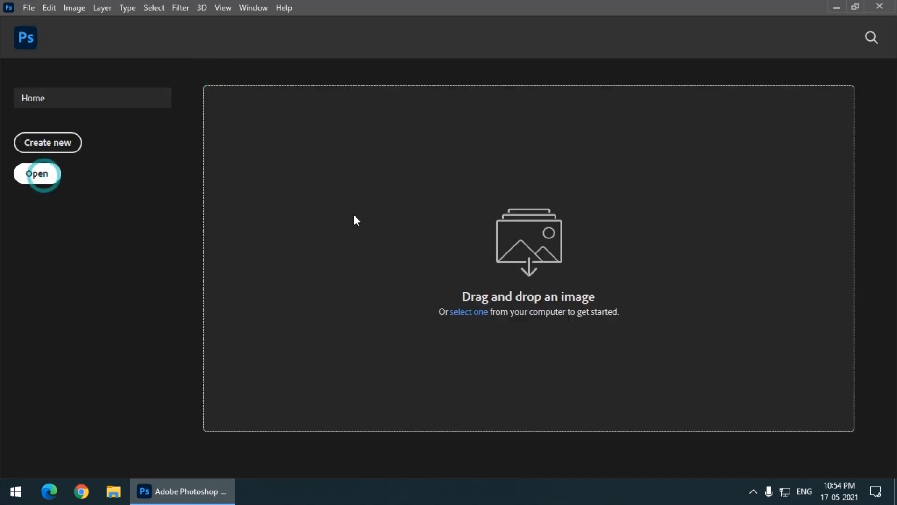
{"action": "left_click", "coordinate": [37, 173]}
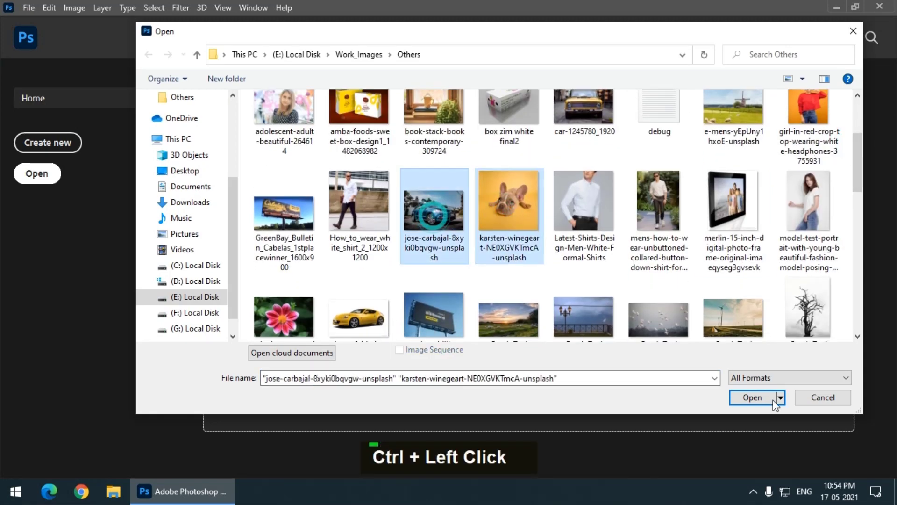
{"action": "left_click", "coordinate": [753, 397]}
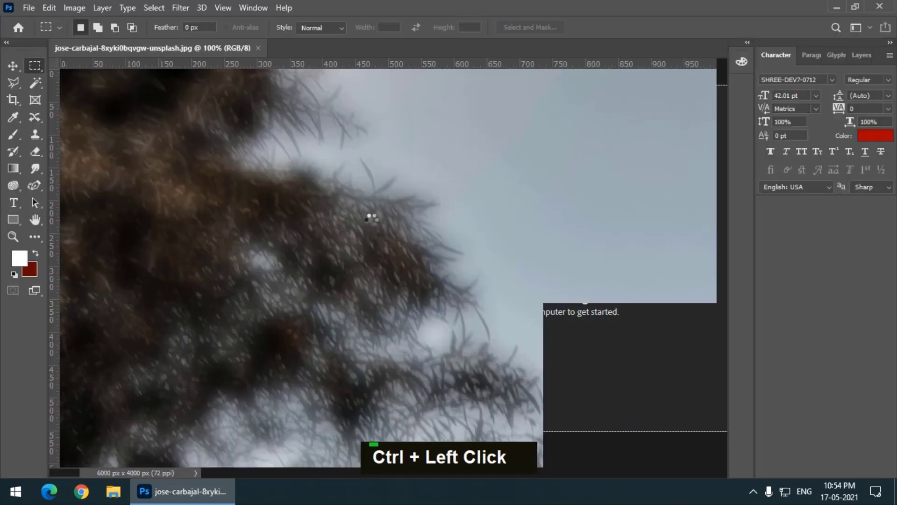
{"action": "left_click", "coordinate": [394, 48]}
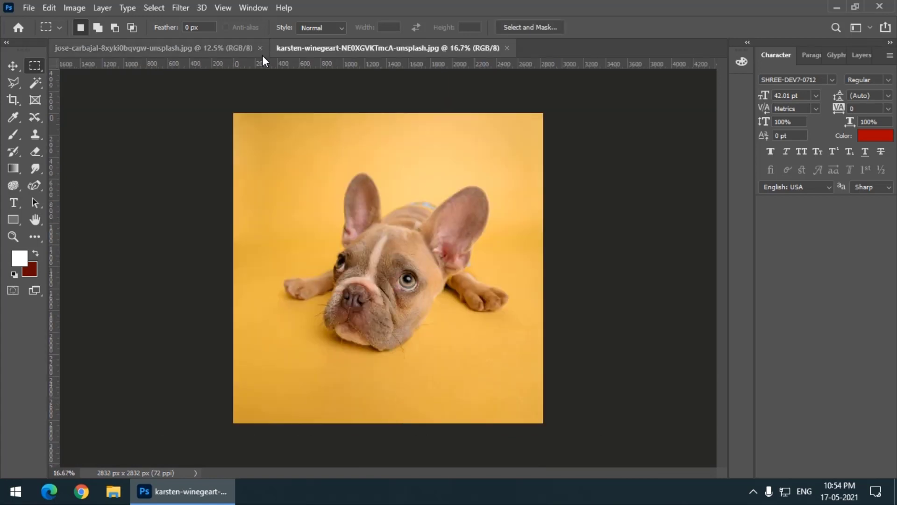
{"action": "left_click", "coordinate": [267, 47]}
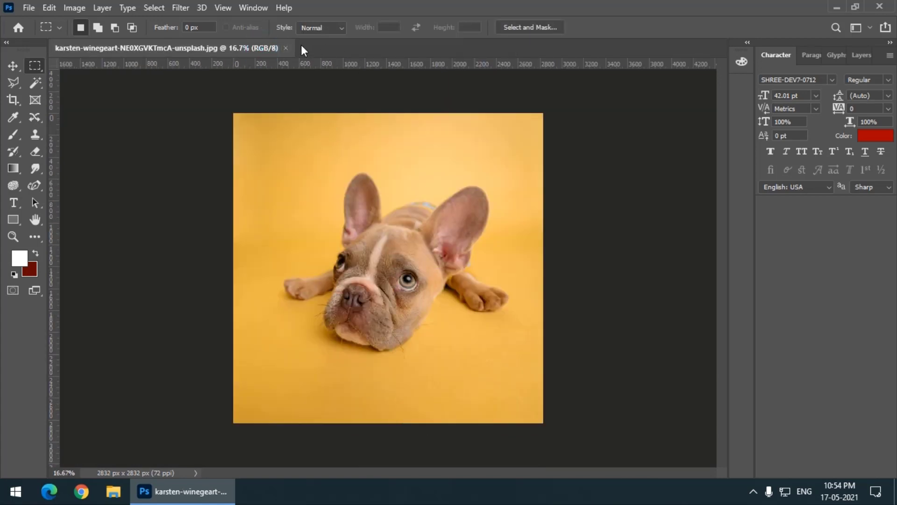
{"action": "left_click", "coordinate": [284, 48]}
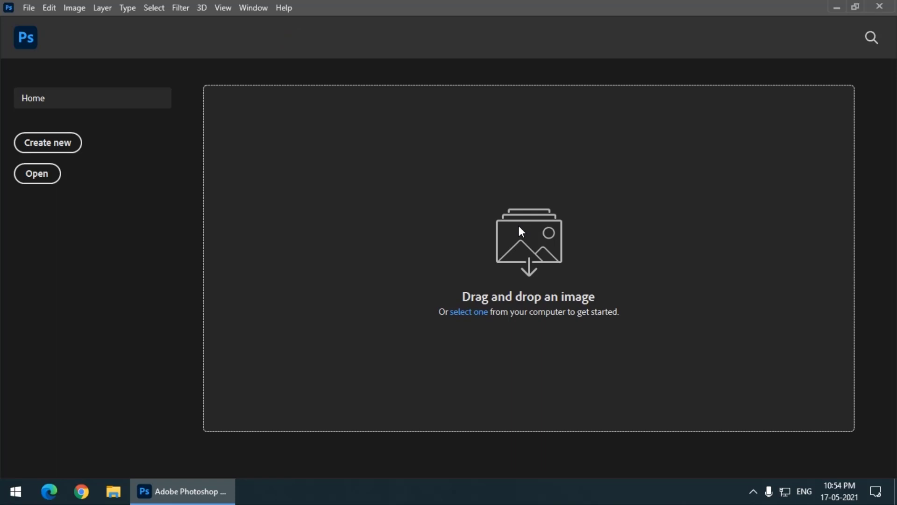
{"action": "mouse_move", "coordinate": [418, 173]}
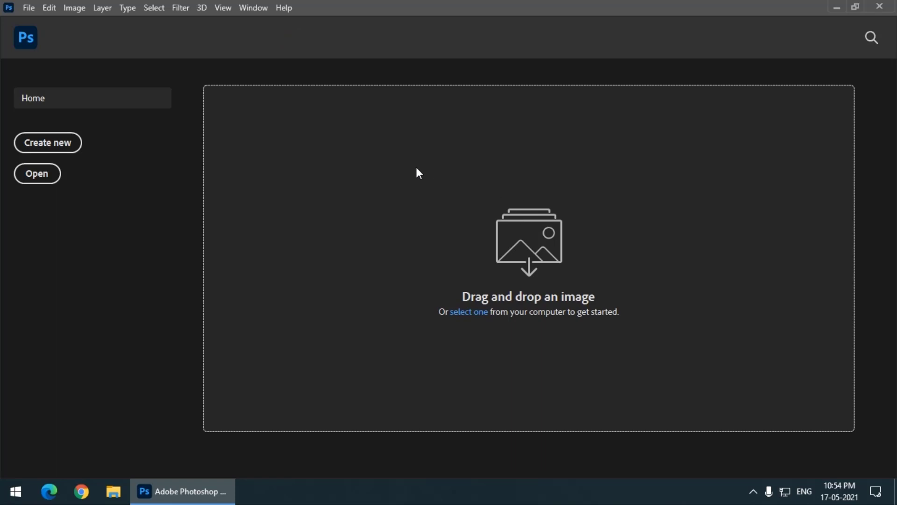
{"action": "mouse_move", "coordinate": [412, 174]}
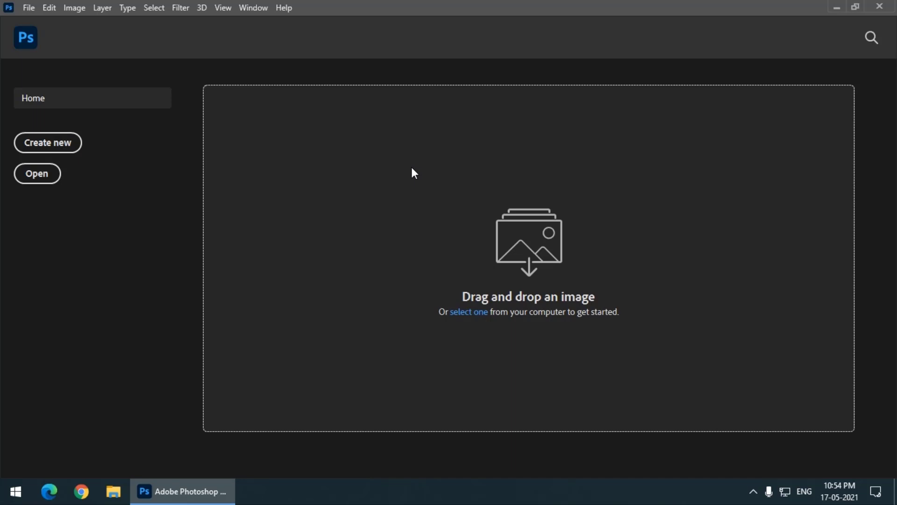
{"action": "mouse_move", "coordinate": [410, 175]}
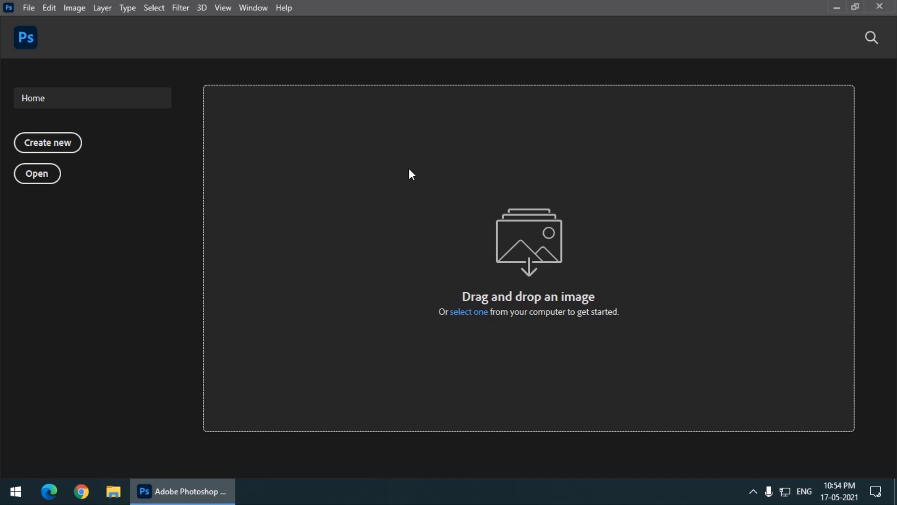
{"action": "mouse_move", "coordinate": [431, 210]}
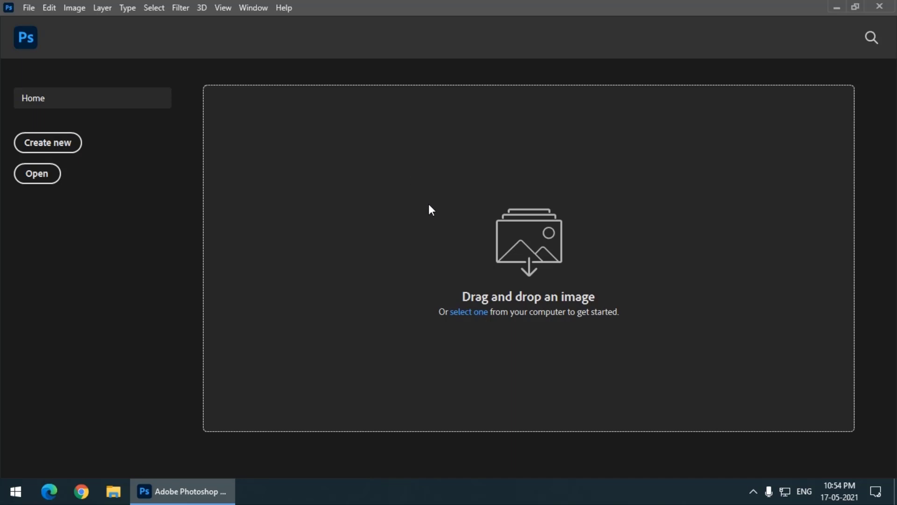
{"action": "mouse_move", "coordinate": [324, 286]}
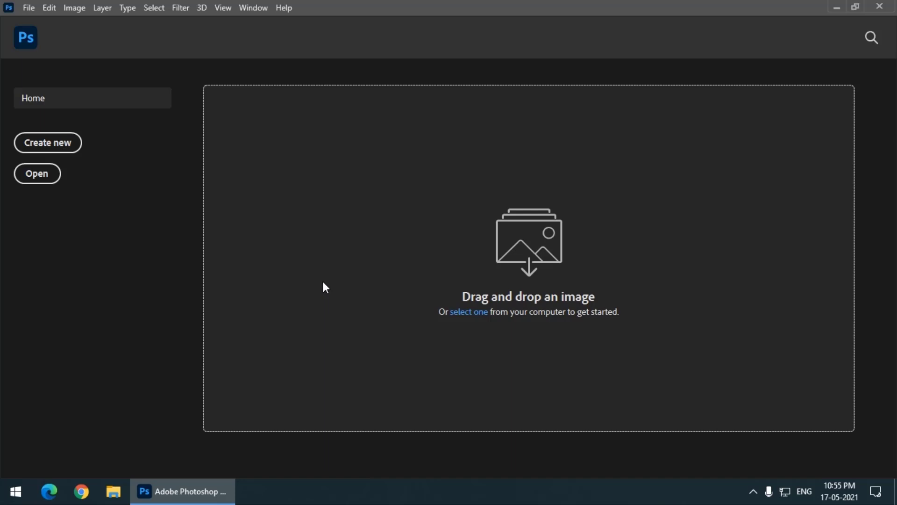
{"action": "mouse_move", "coordinate": [270, 283]}
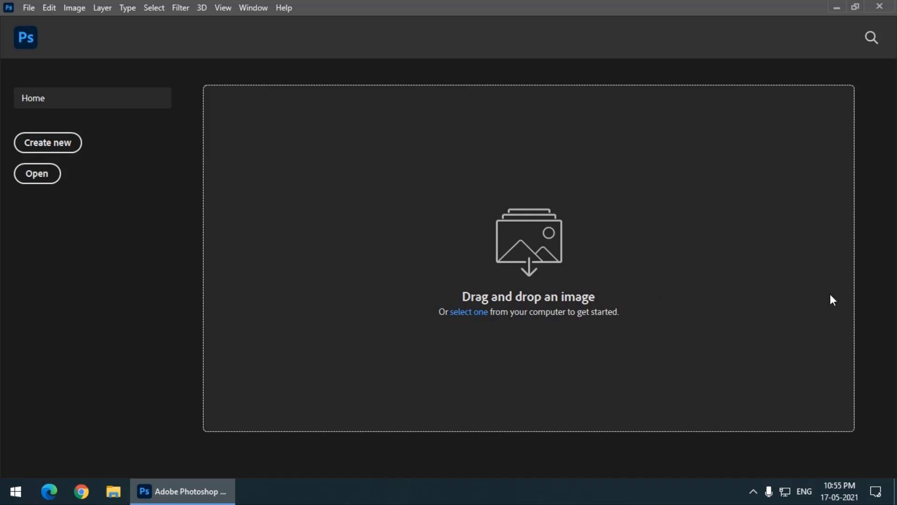
{"action": "mouse_move", "coordinate": [826, 300]}
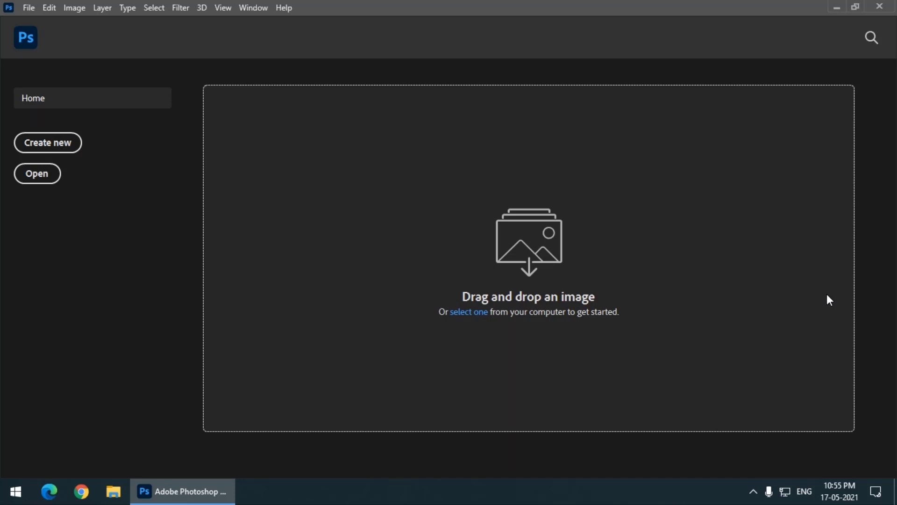
{"action": "mouse_move", "coordinate": [803, 233]}
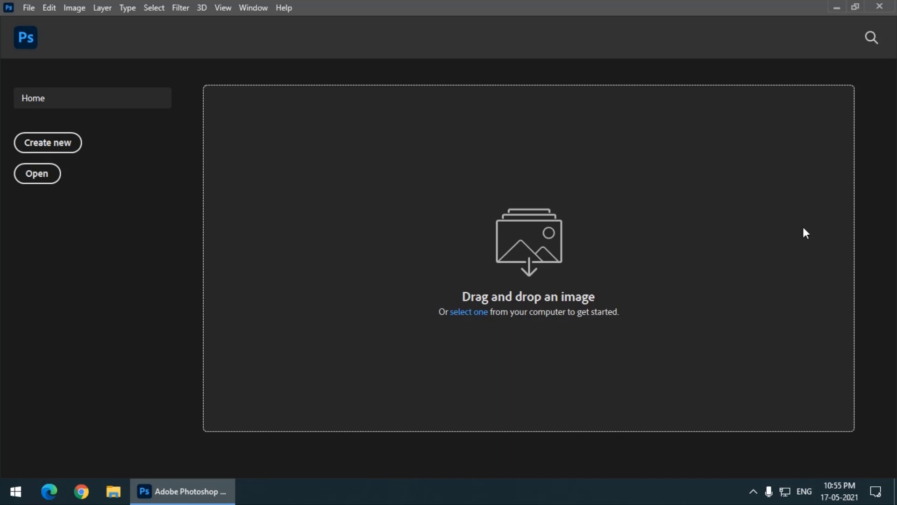
{"action": "mouse_move", "coordinate": [56, 53]}
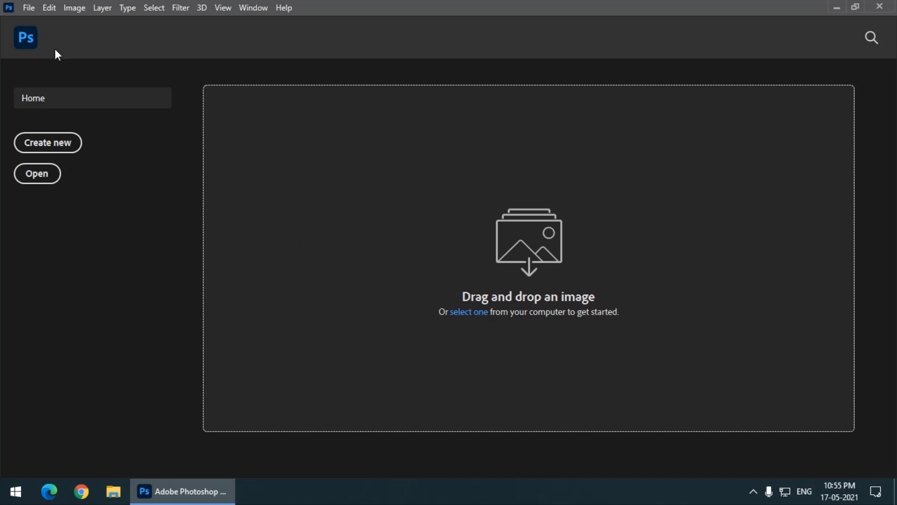
Step: Uncheck Auto show the Home Screen in General preferences and confirm with OK
{"action": "left_click", "coordinate": [48, 9]}
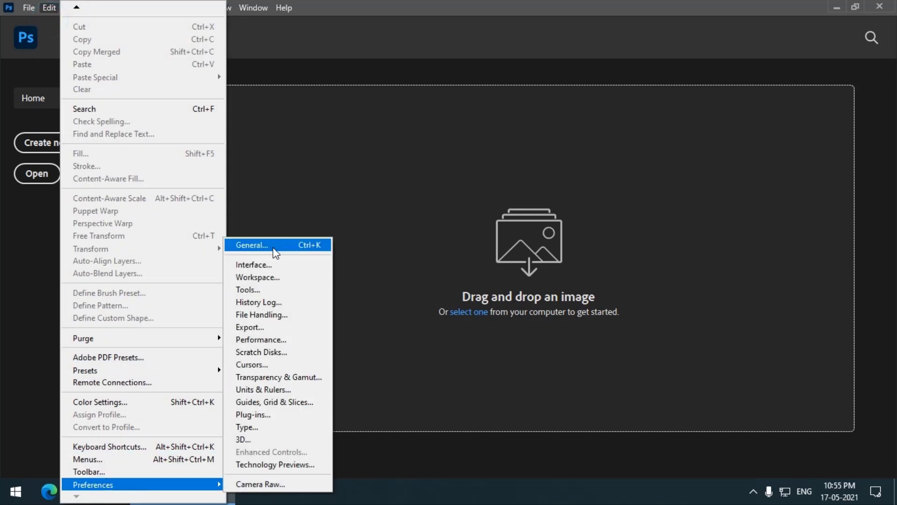
{"action": "mouse_move", "coordinate": [312, 253]}
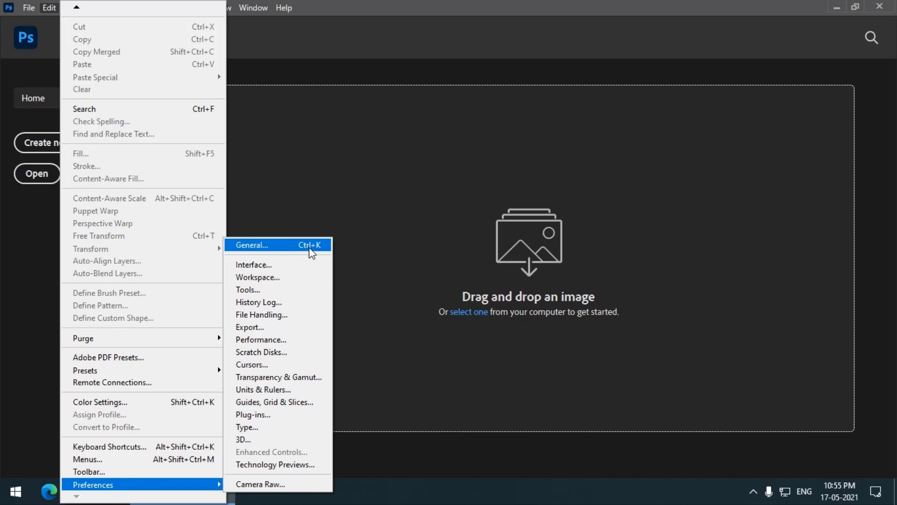
{"action": "left_click", "coordinate": [271, 245]}
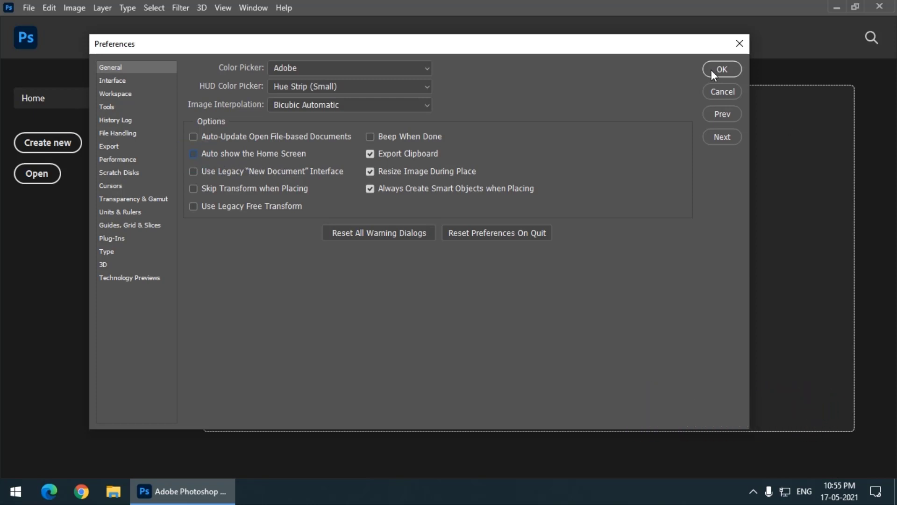
{"action": "left_click", "coordinate": [722, 69]}
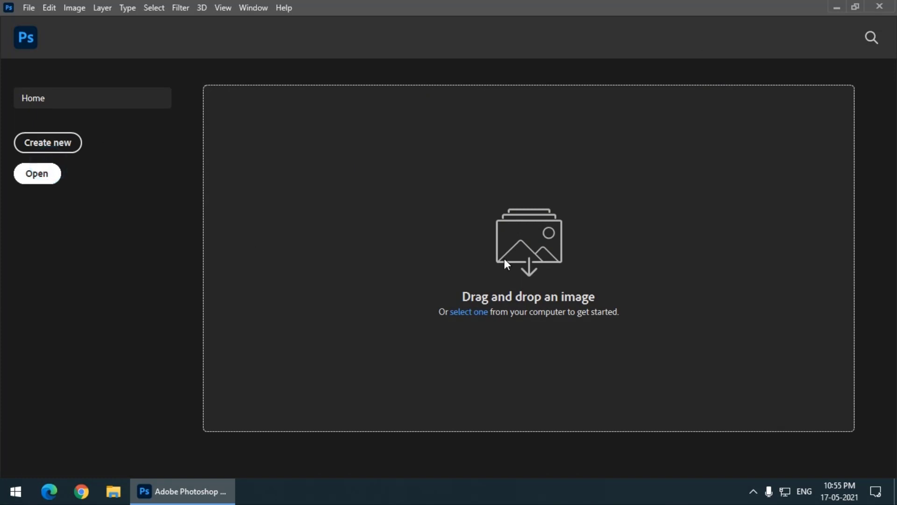
Step: Open the white shirt photo with another image, then close the documents
{"action": "left_click", "coordinate": [37, 174]}
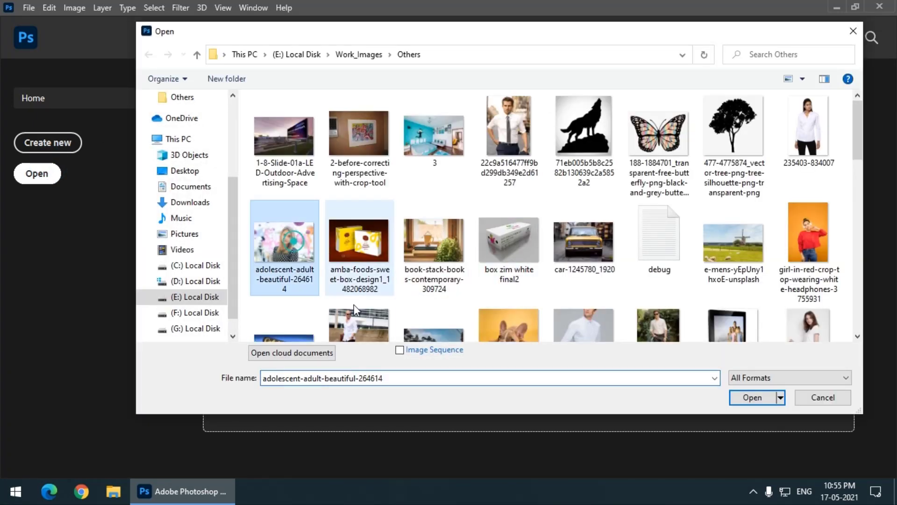
{"action": "left_click", "coordinate": [359, 267]}
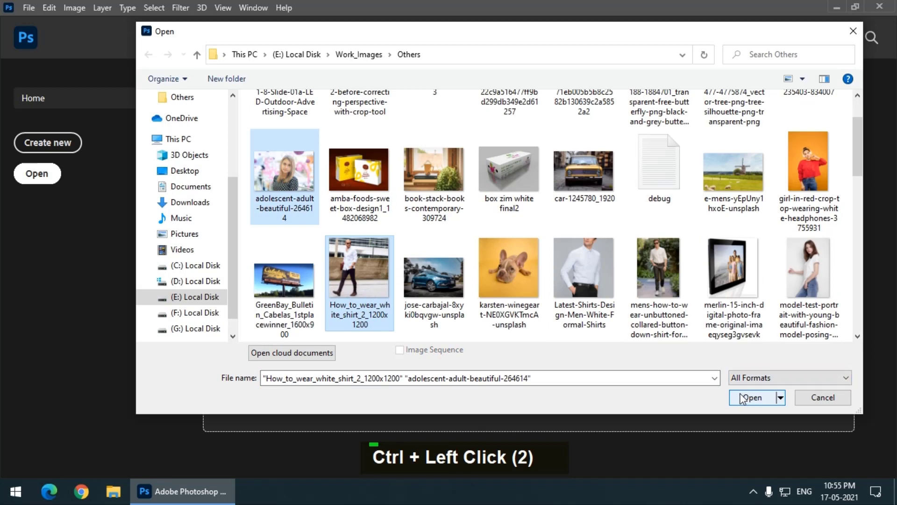
{"action": "left_click", "coordinate": [753, 398]}
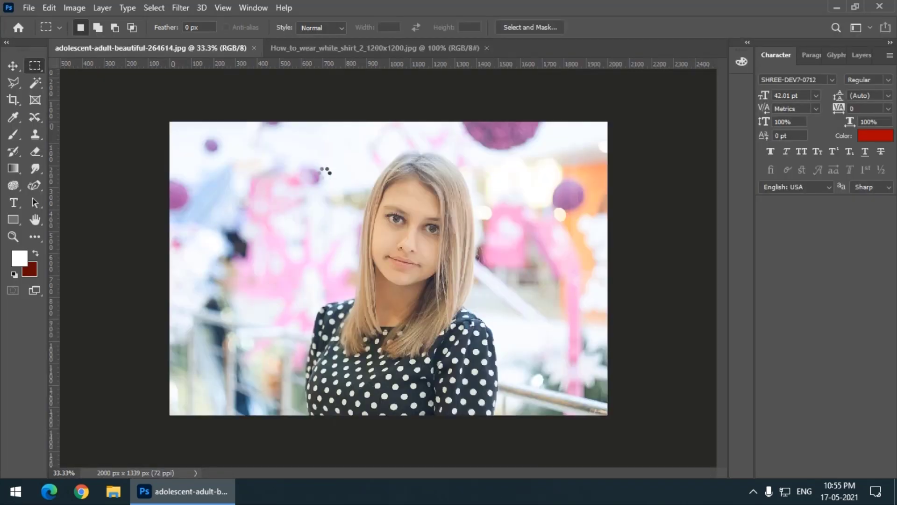
{"action": "left_click", "coordinate": [347, 48]}
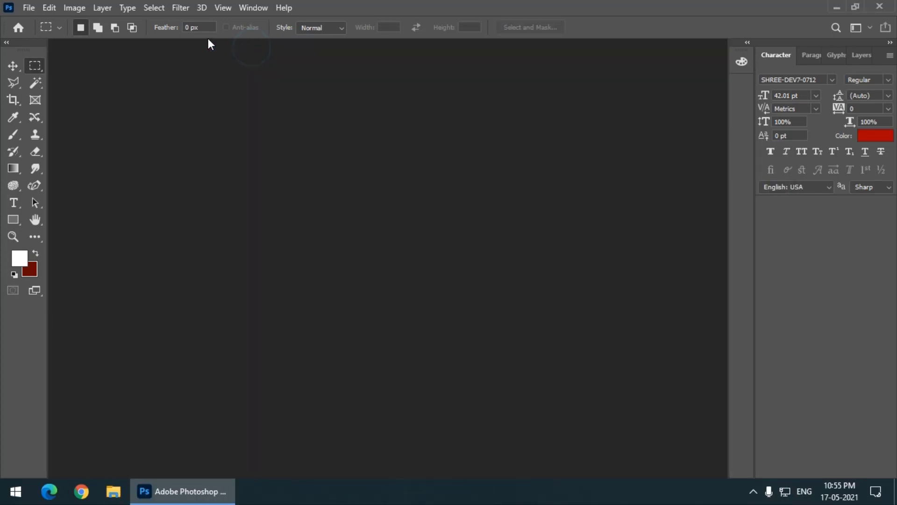
{"action": "mouse_move", "coordinate": [232, 279]}
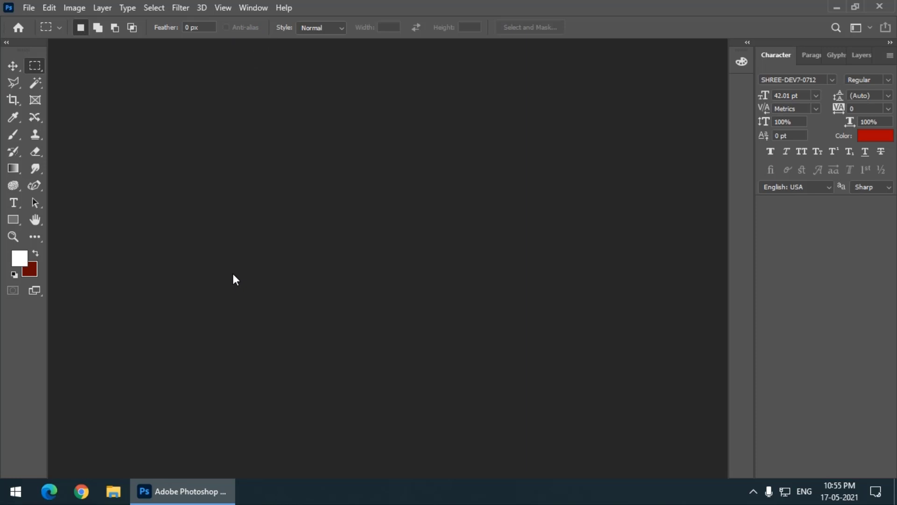
{"action": "mouse_move", "coordinate": [629, 315]}
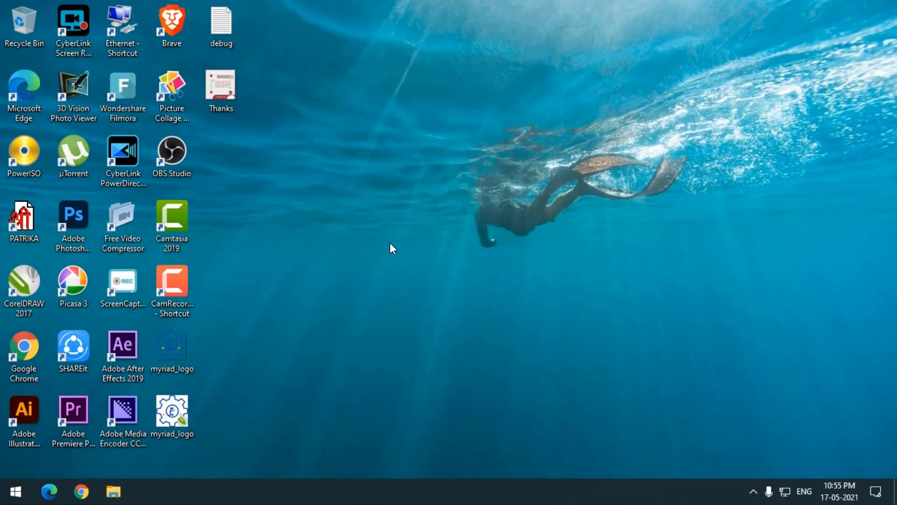
Step: Relaunch Adobe Photoshop 2020 from its desktop shortcut
{"action": "double_click", "coordinate": [73, 216]}
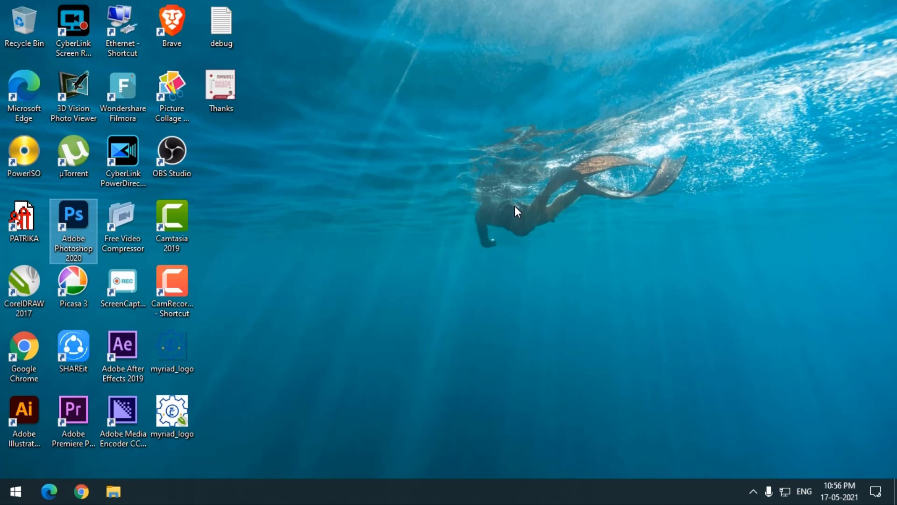
{"action": "double_click", "coordinate": [73, 216]}
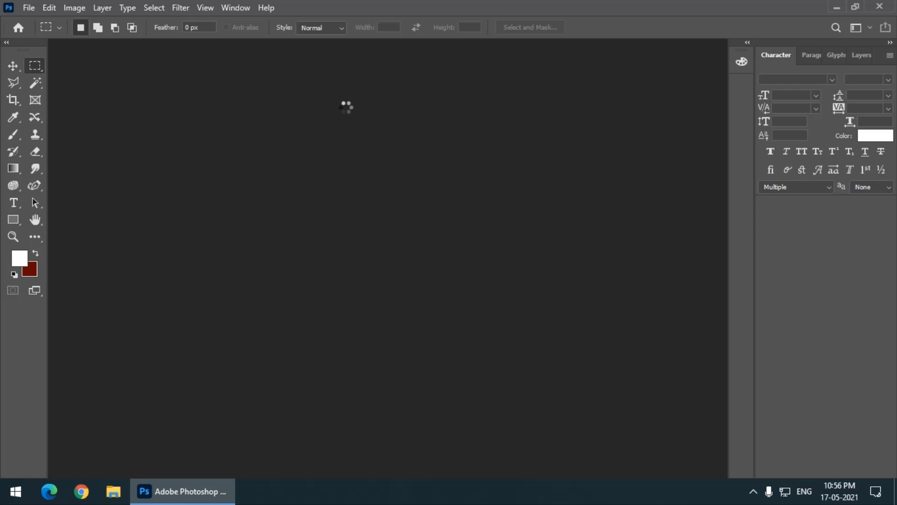
{"action": "left_click", "coordinate": [13, 202]}
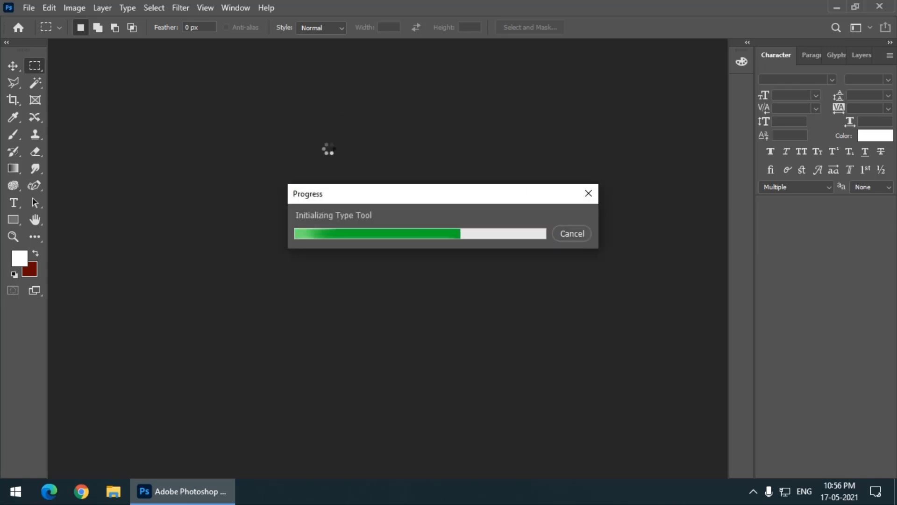